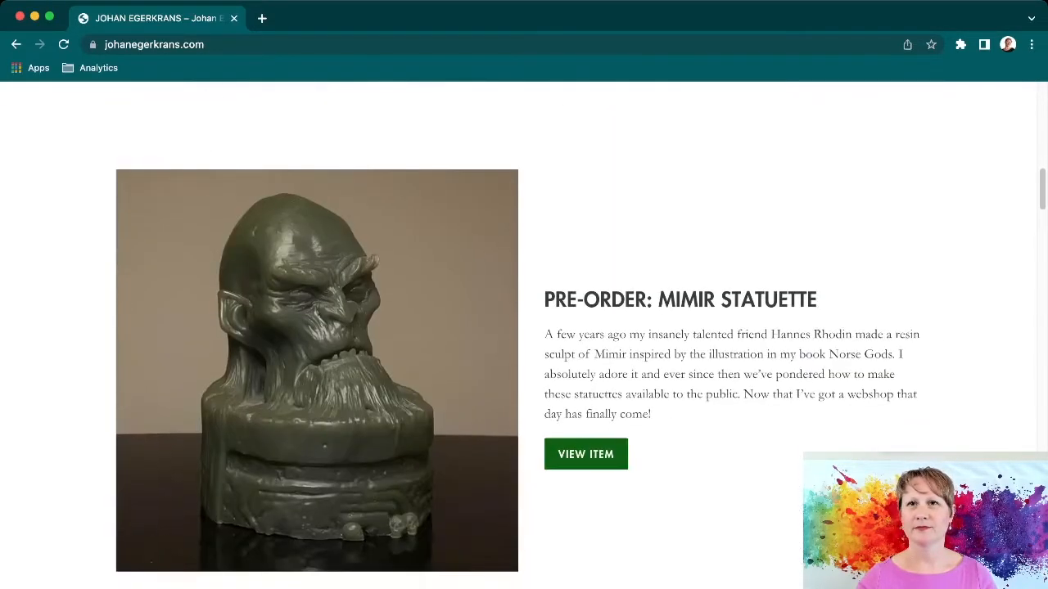
Scroll the home page past prints, books, collections and About to the newsletter signup and footer.
scroll(down, 3)
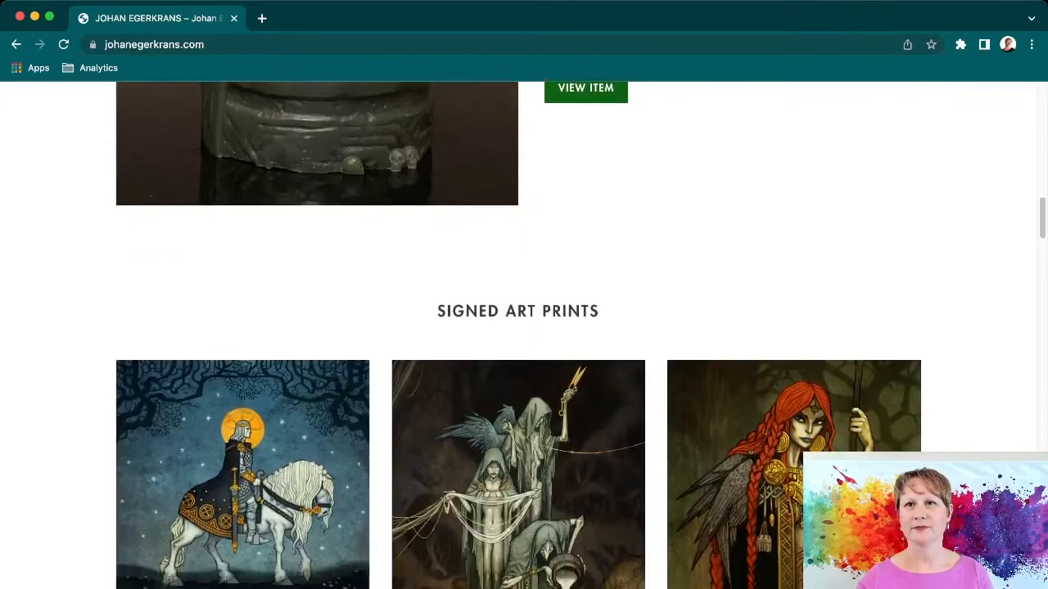
scroll(down, 3)
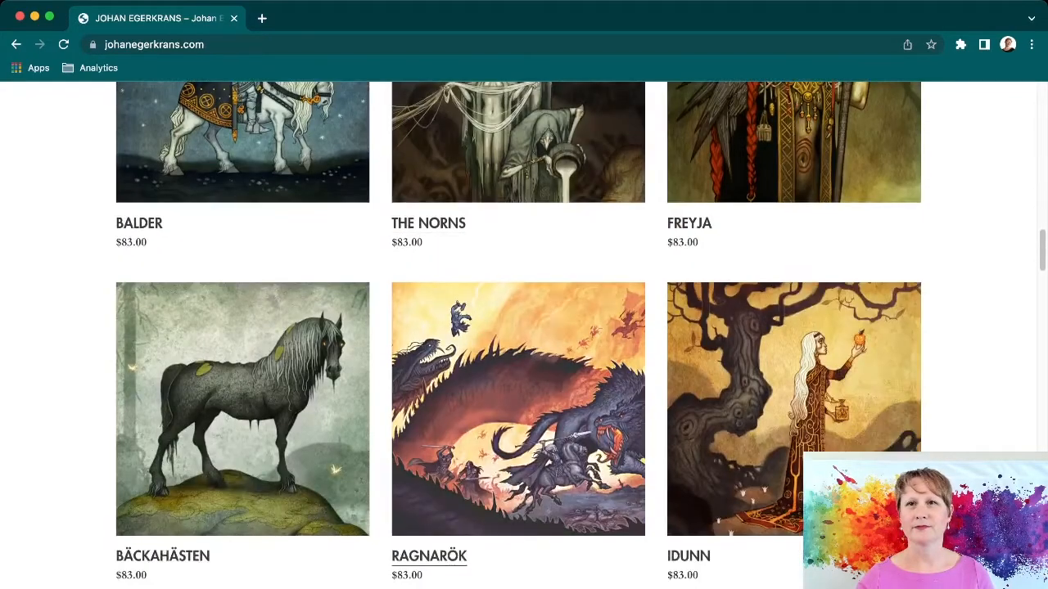
scroll(down, 3)
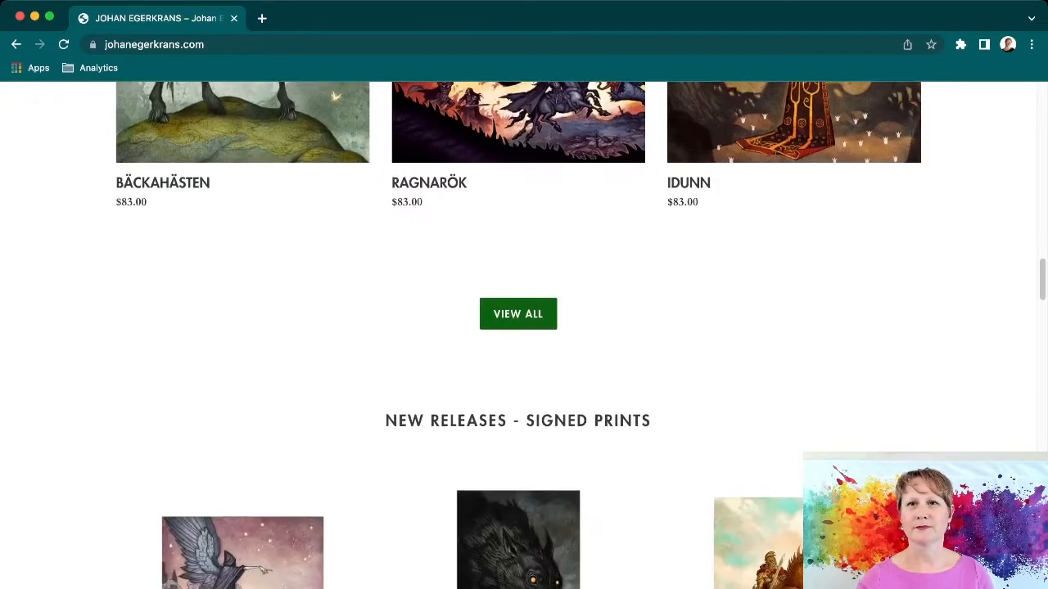
scroll(down, 3)
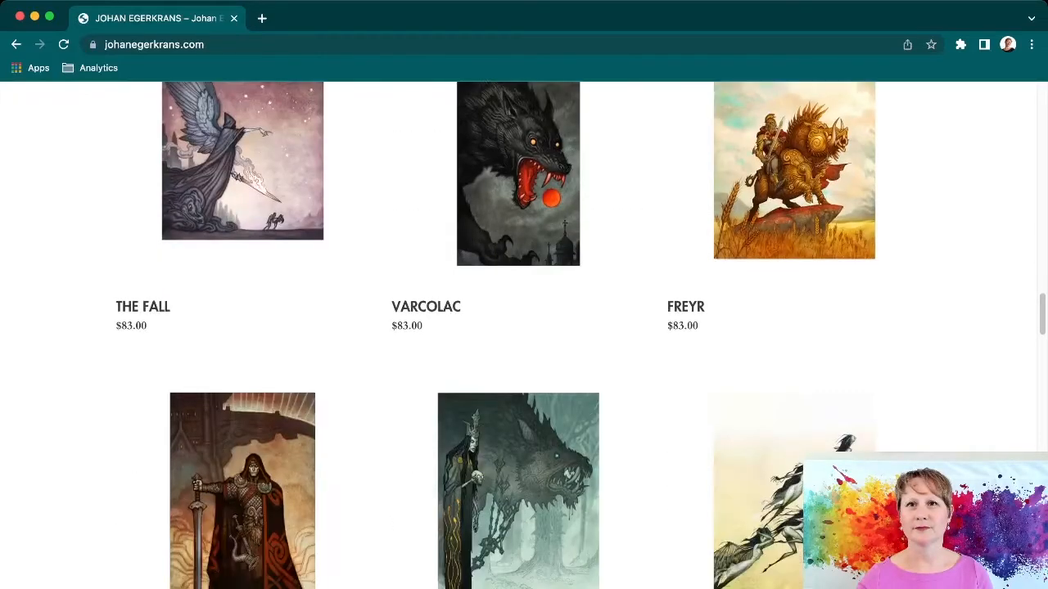
scroll(down, 3)
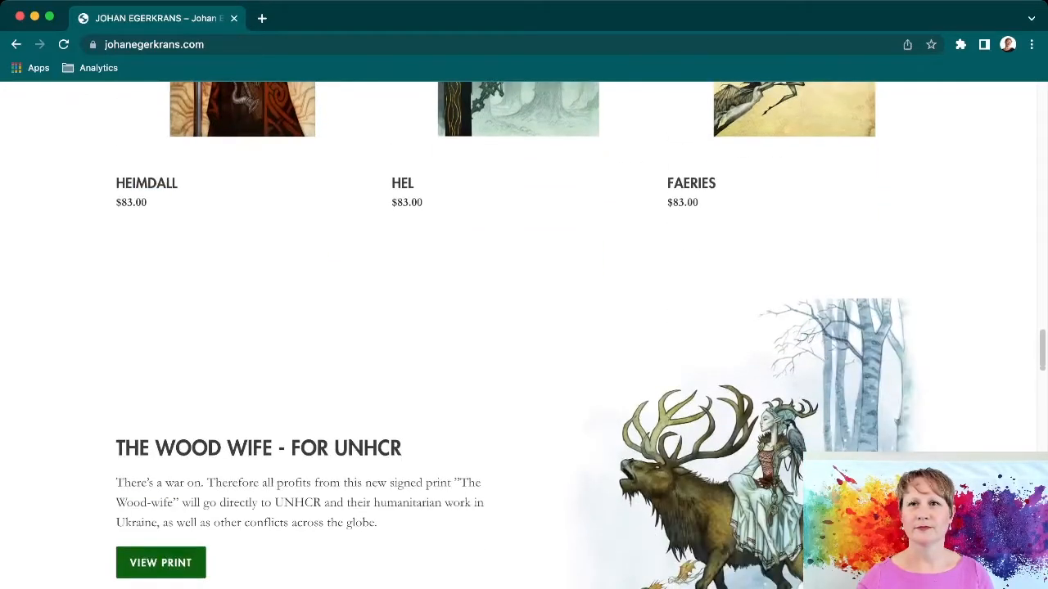
scroll(down, 3)
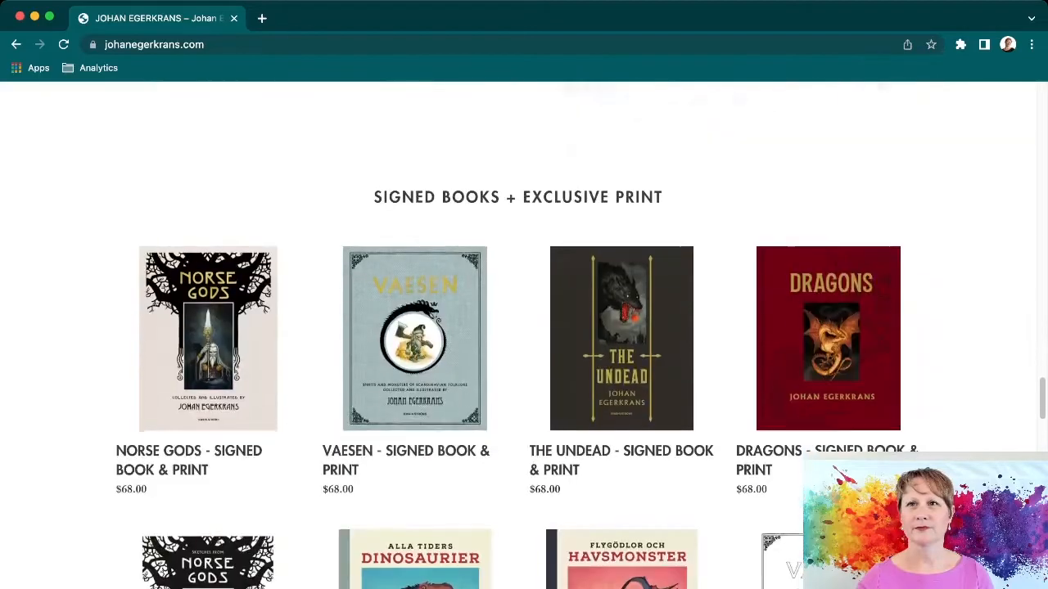
scroll(down, 3)
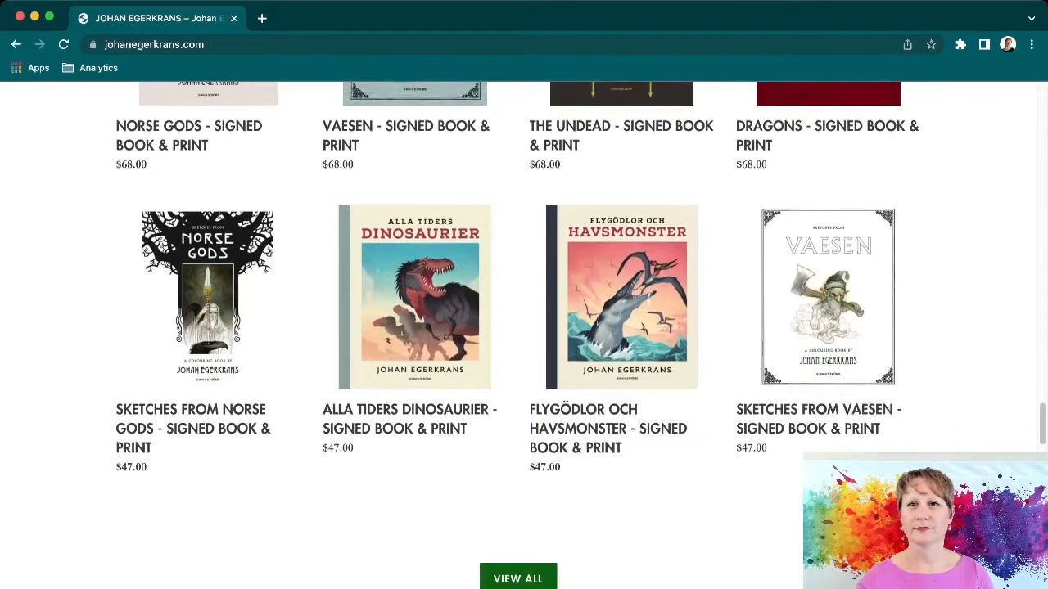
scroll(up, 3)
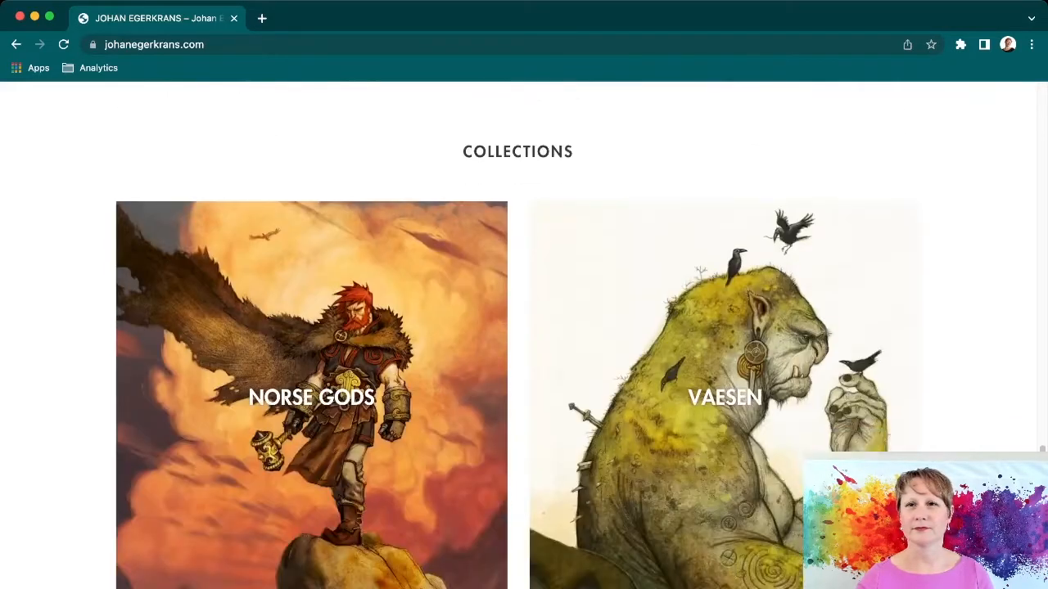
scroll(down, 3)
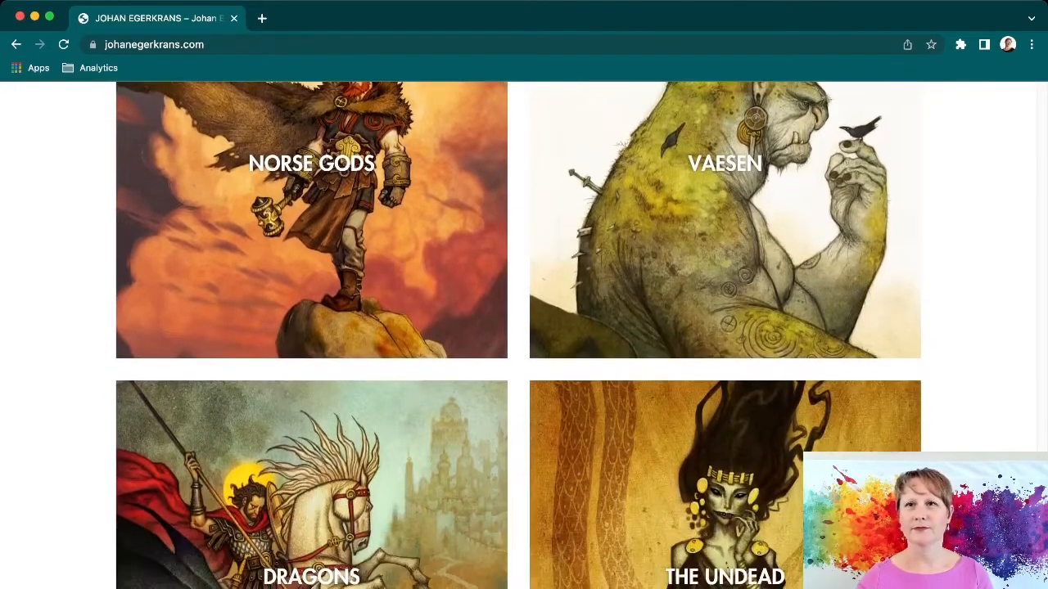
scroll(down, 3)
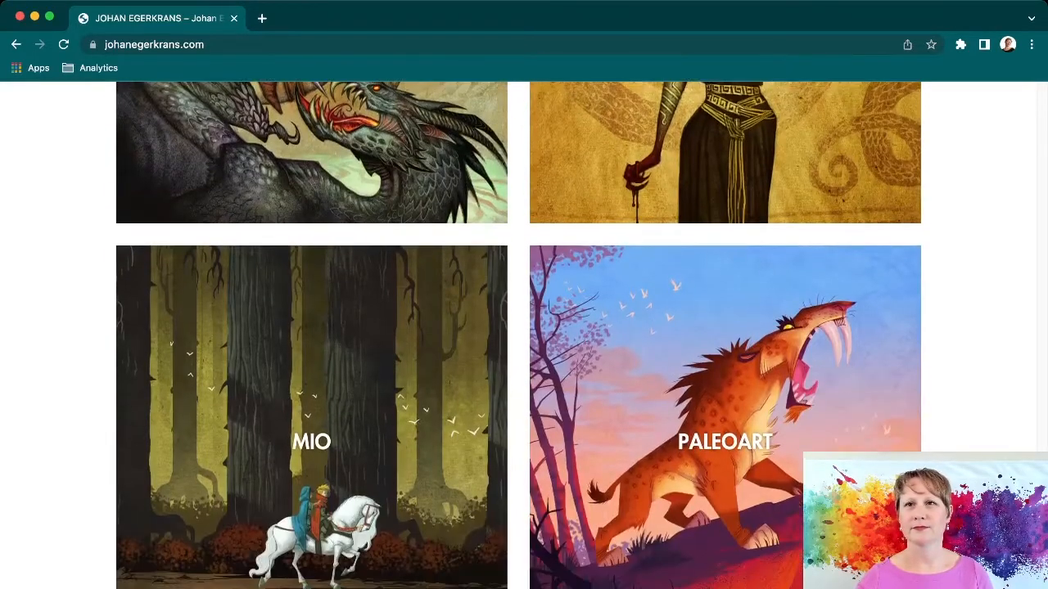
scroll(down, 3)
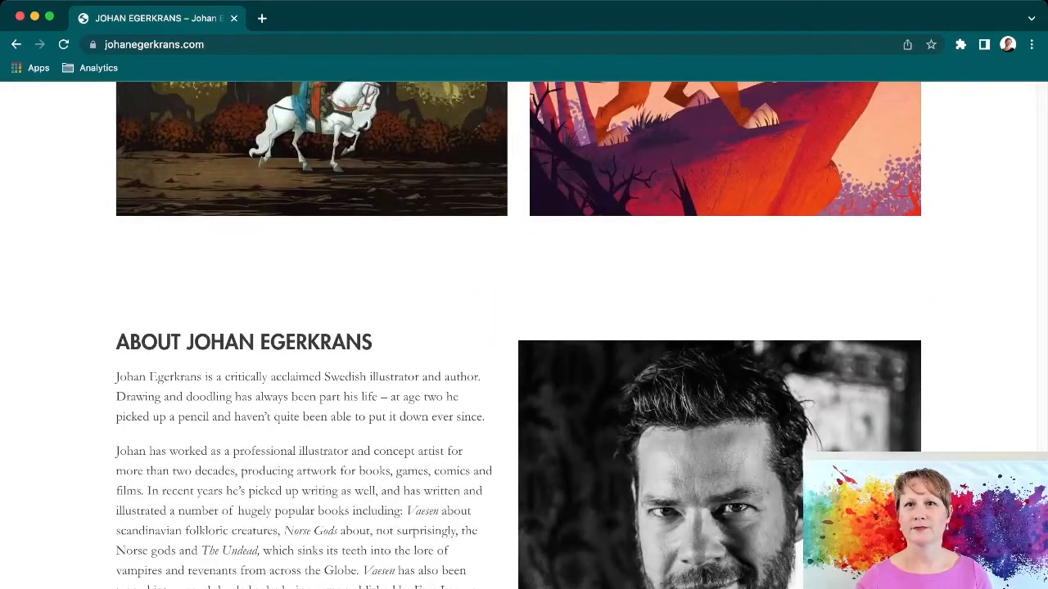
scroll(down, 3)
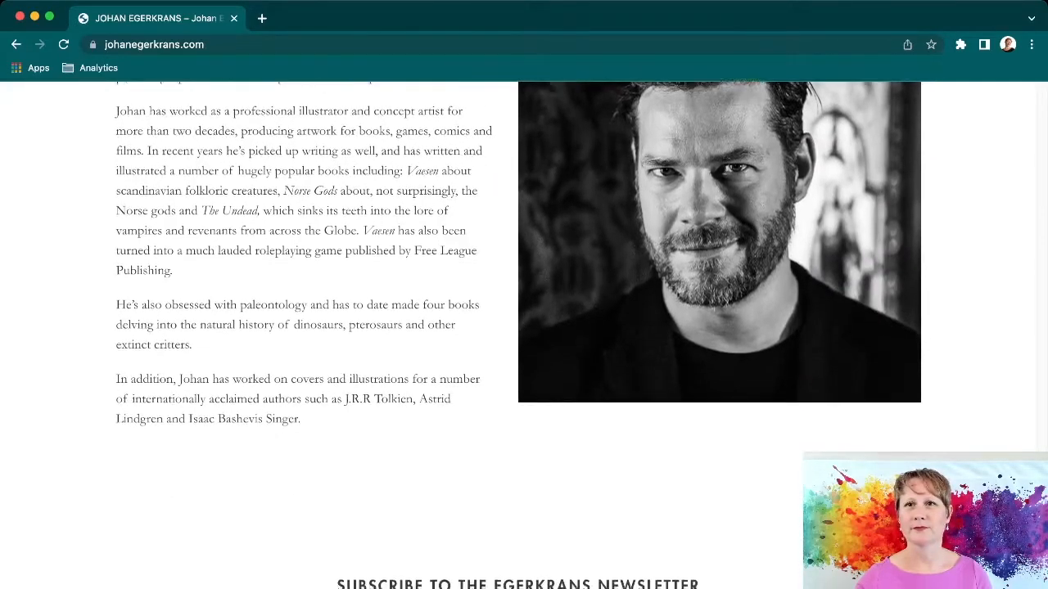
scroll(down, 3)
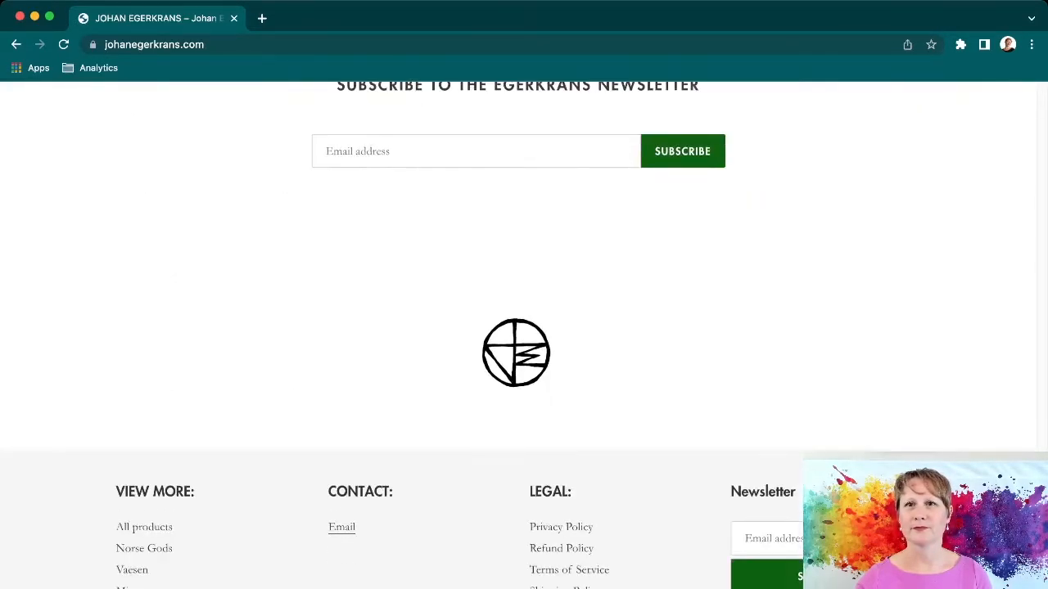
scroll(down, 3)
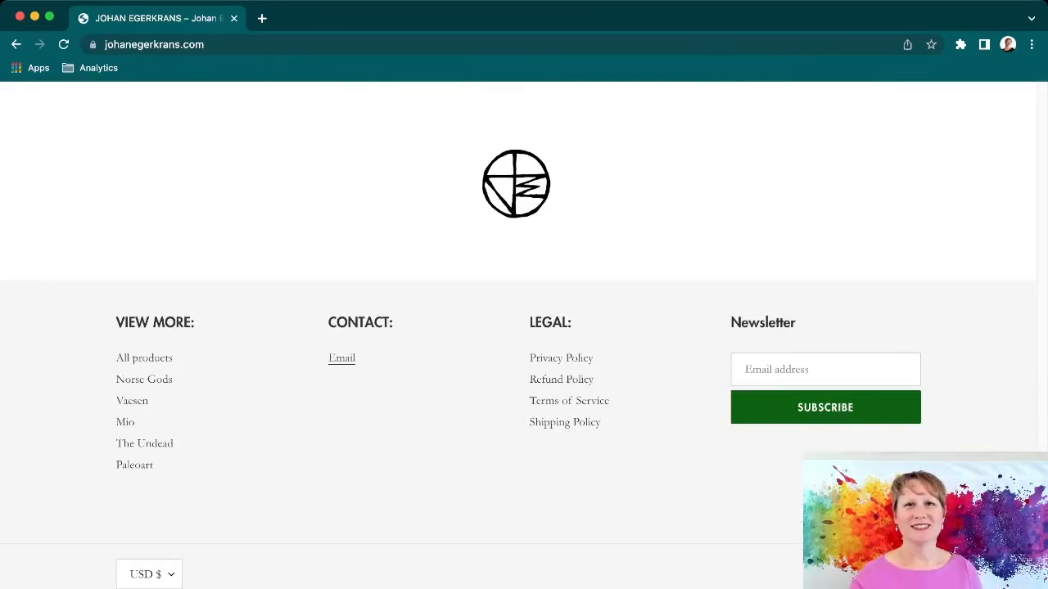
Scroll back up from the footer and browse the Signed Art Prints rows down to new releases.
scroll(up, 3)
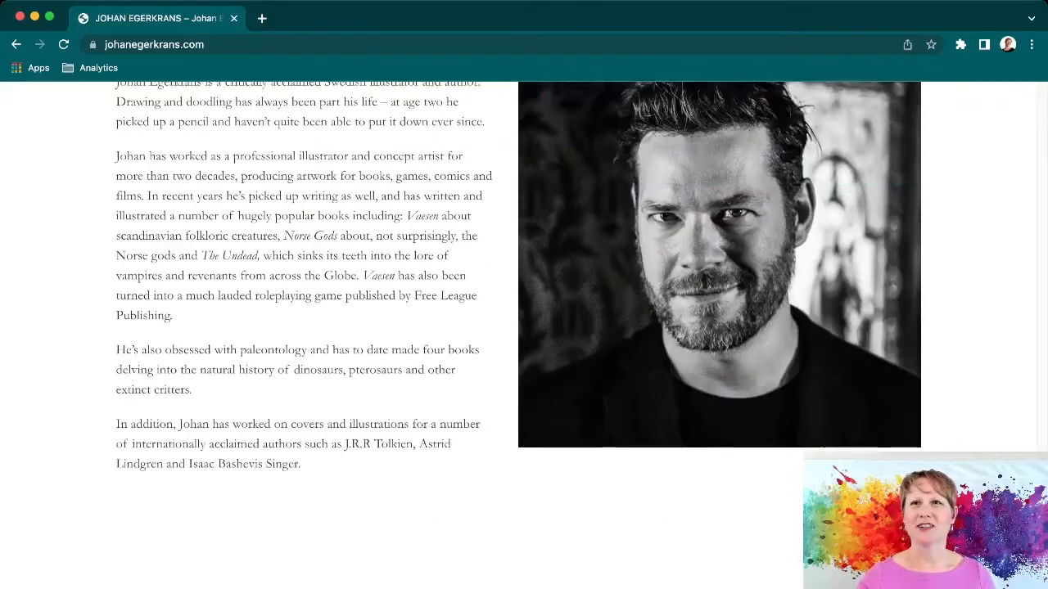
scroll(down, 3)
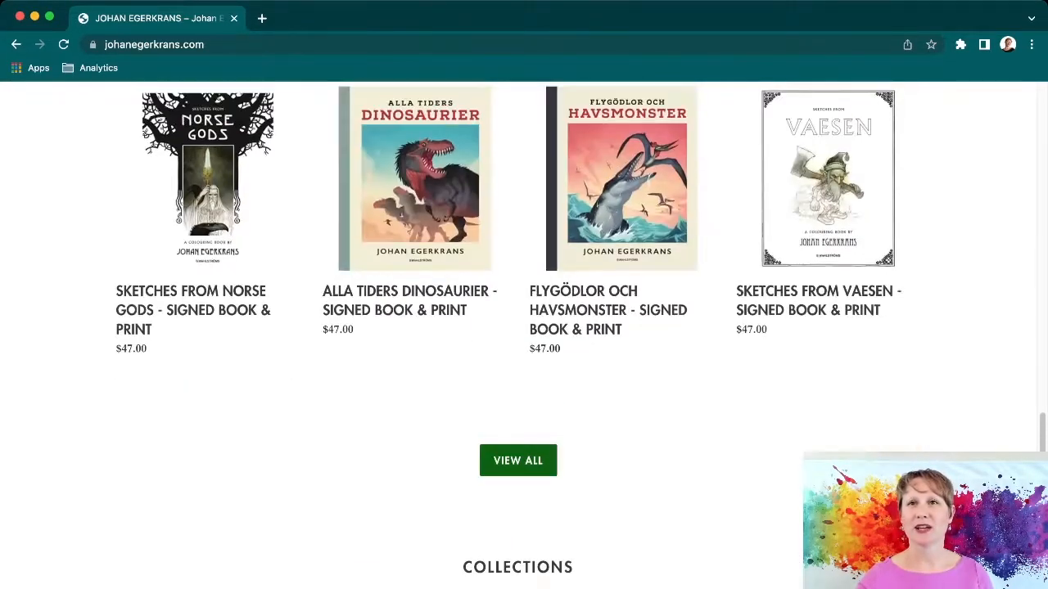
scroll(down, 3)
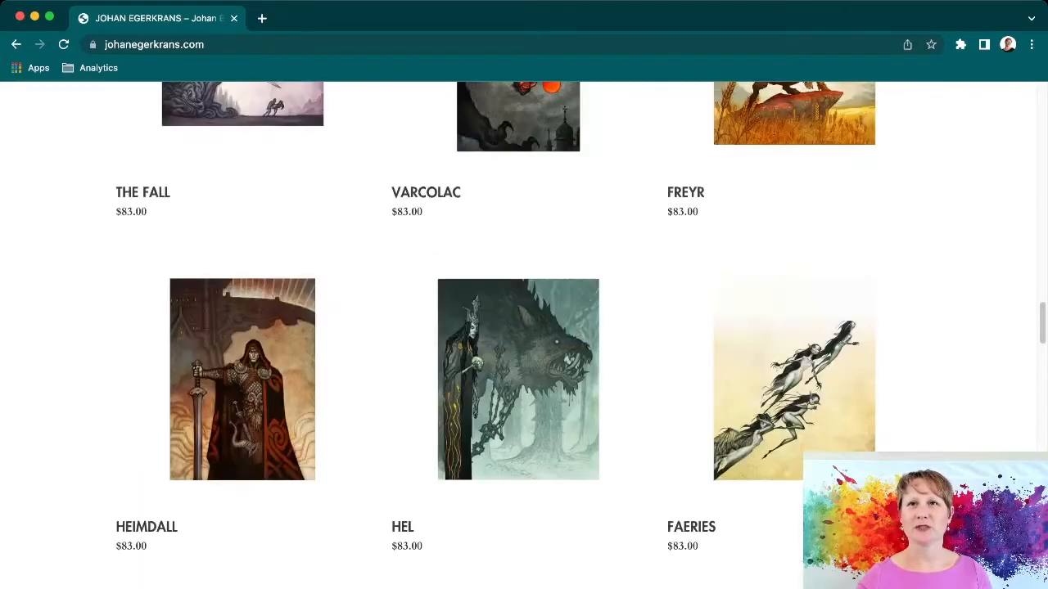
scroll(up, 3)
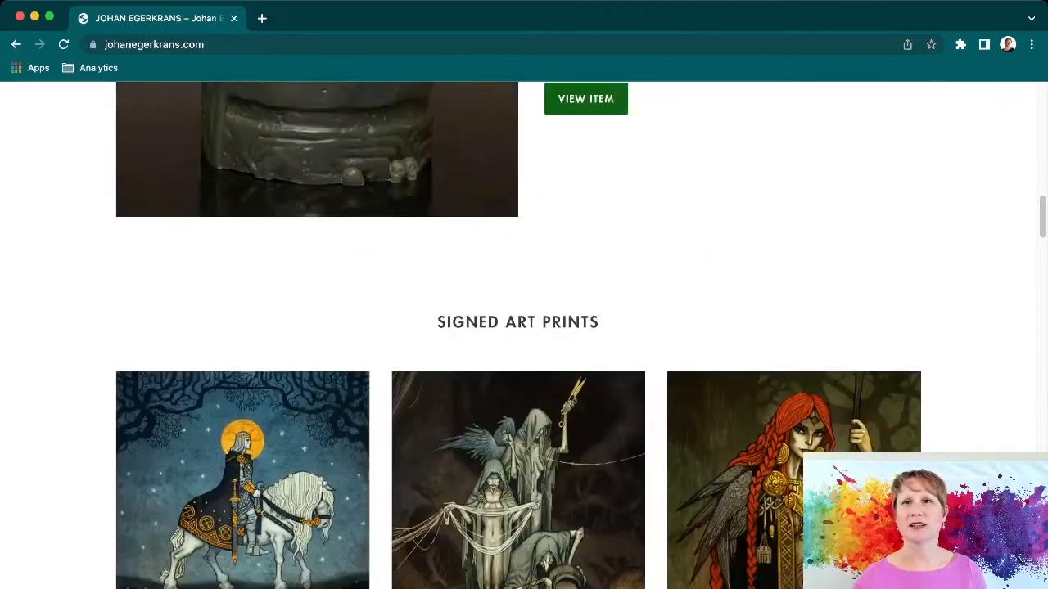
scroll(up, 3)
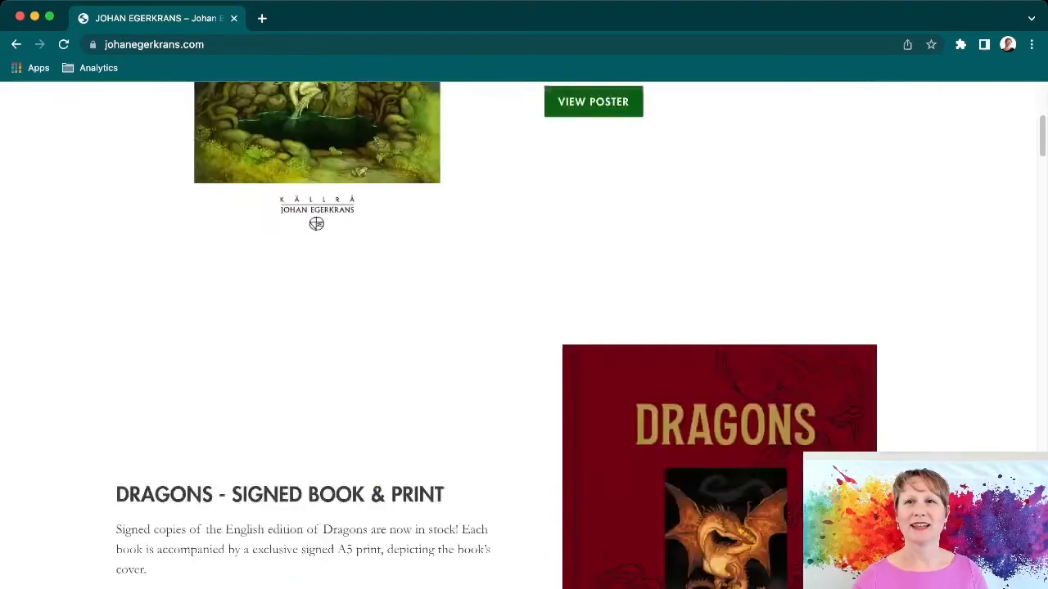
scroll(down, 3)
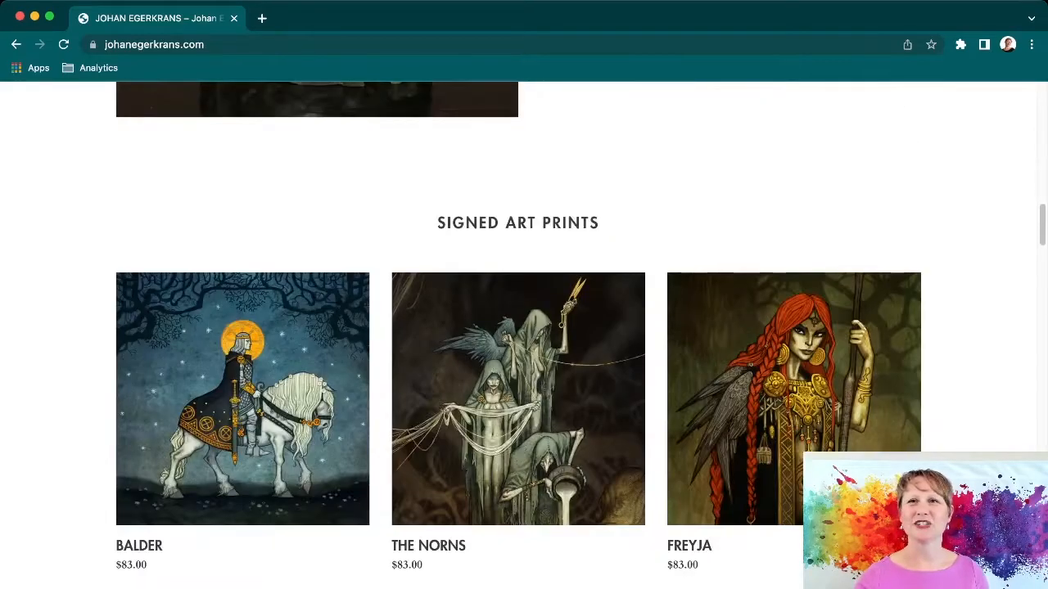
scroll(down, 3)
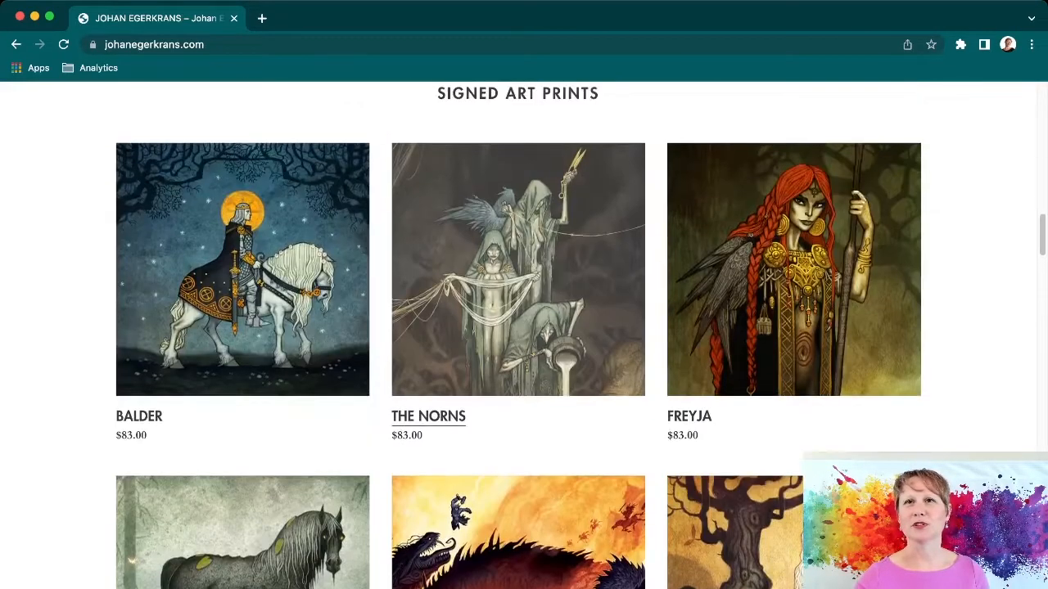
scroll(down, 3)
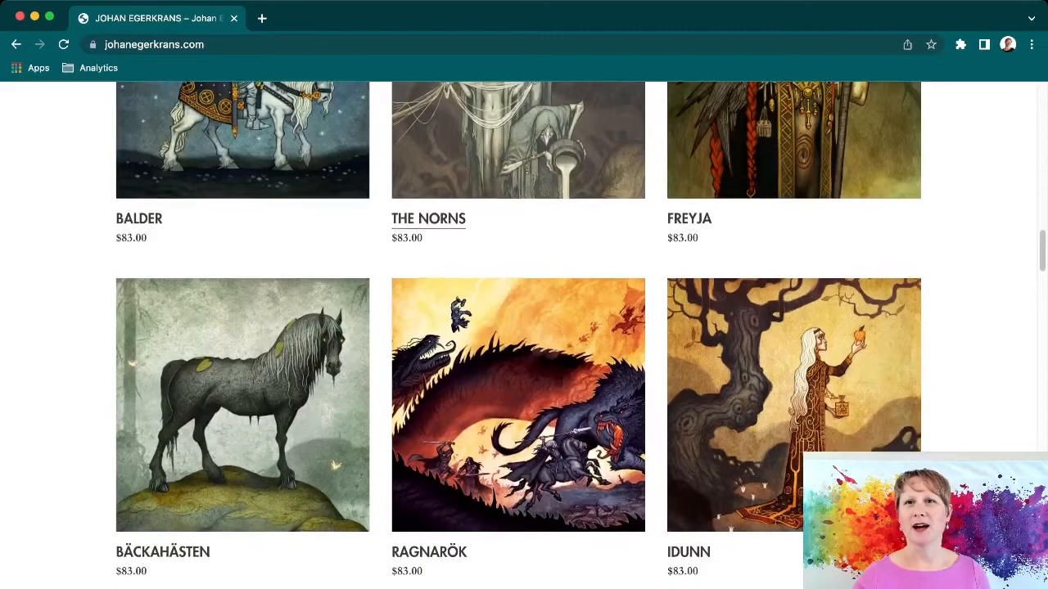
scroll(down, 3)
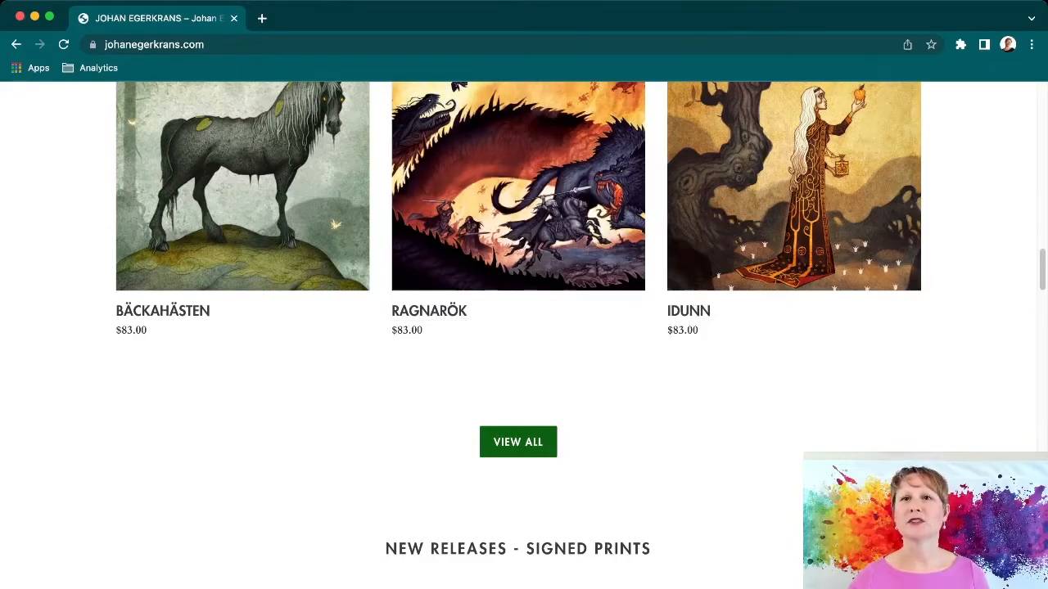
Open the full Signed Prints collection and browse its grid past the second row.
click(517, 442)
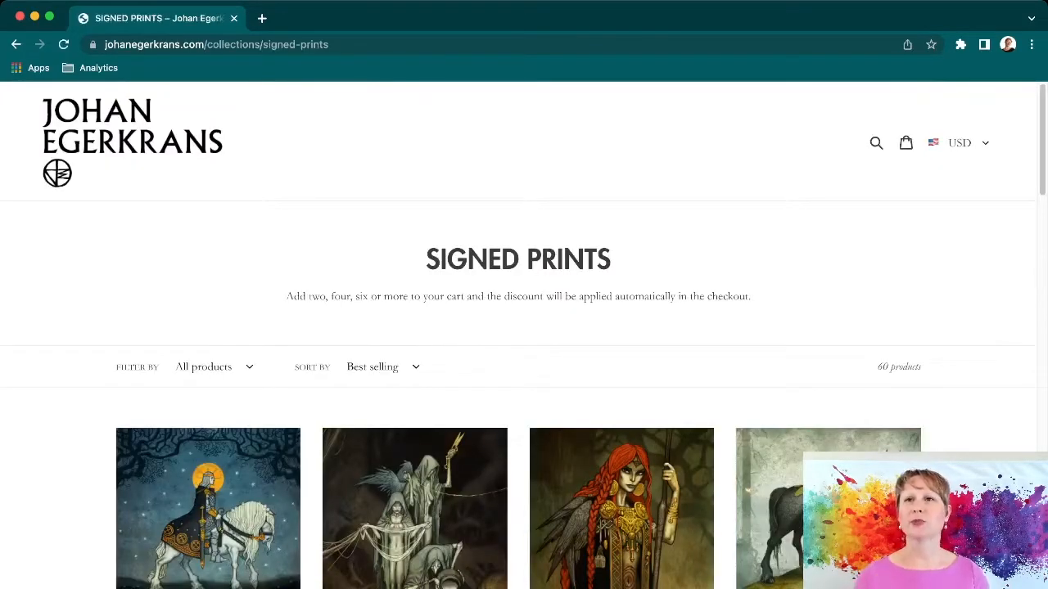
scroll(down, 3)
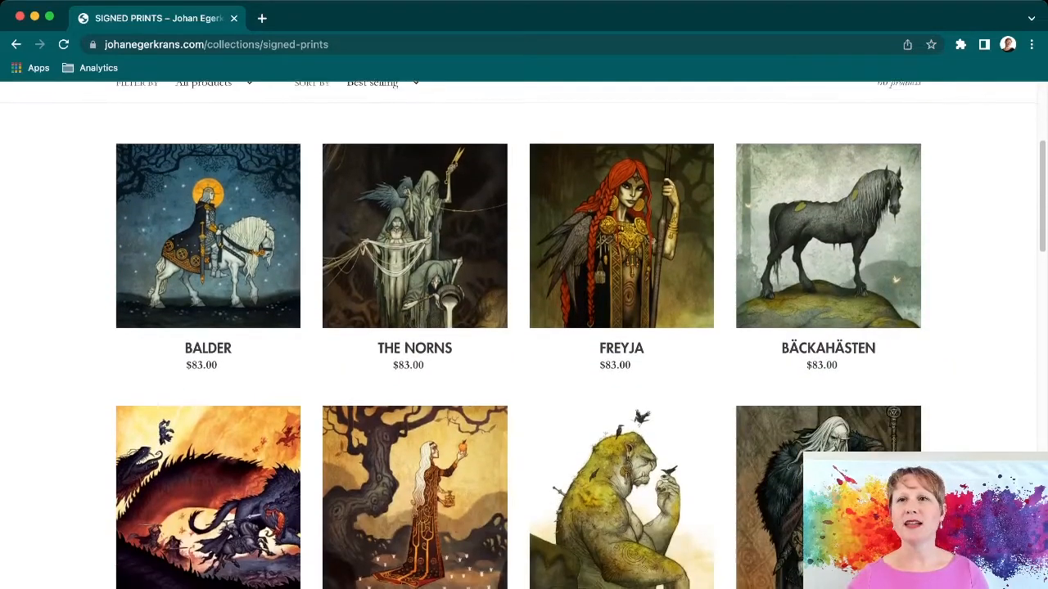
scroll(down, 3)
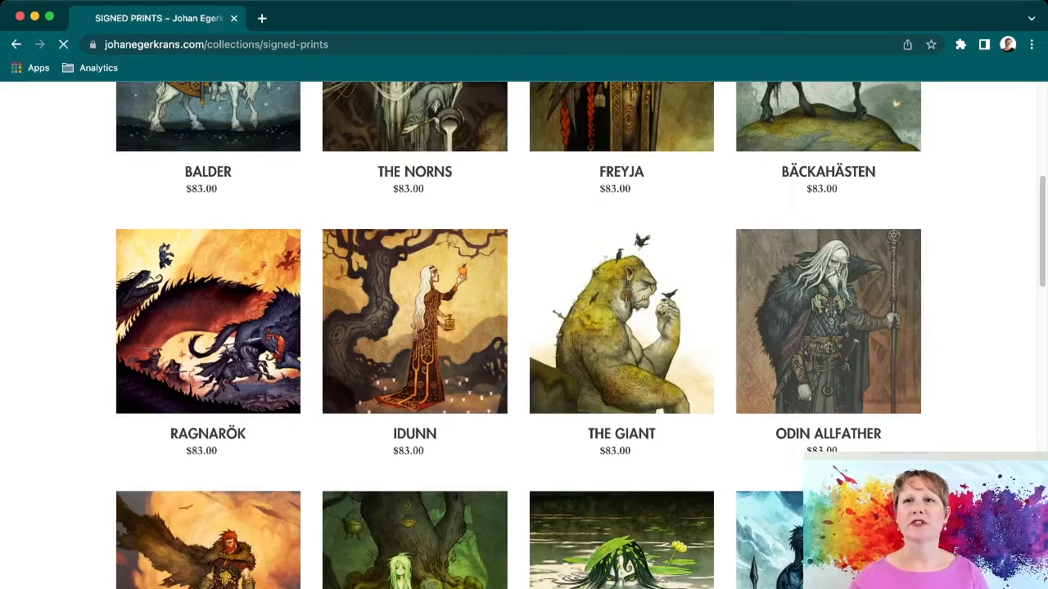
Open the Odin Allfather print and review its description, related prints and second image.
click(828, 321)
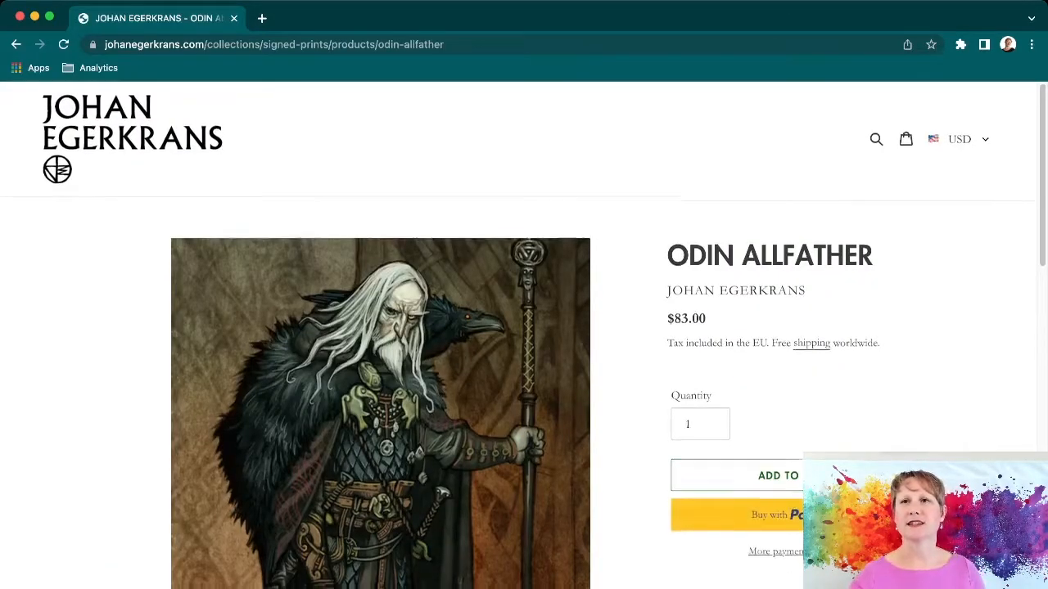
scroll(down, 3)
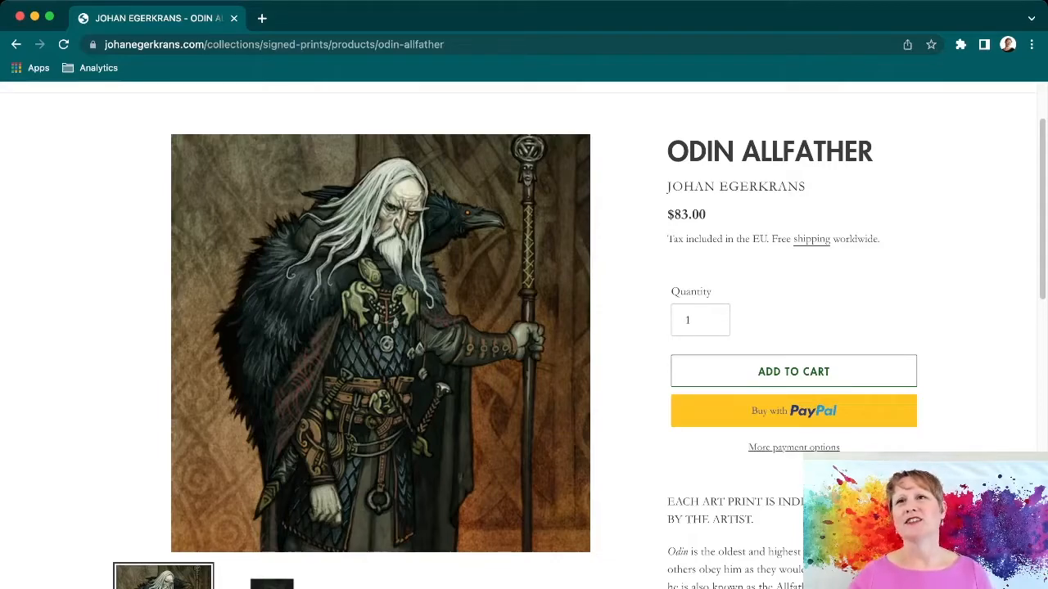
scroll(down, 3)
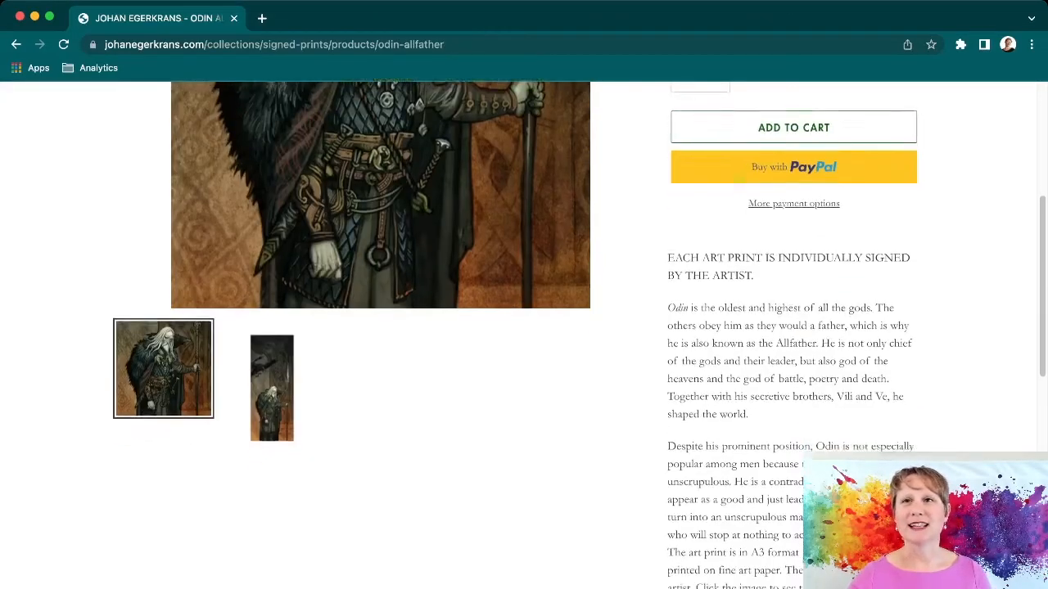
scroll(down, 3)
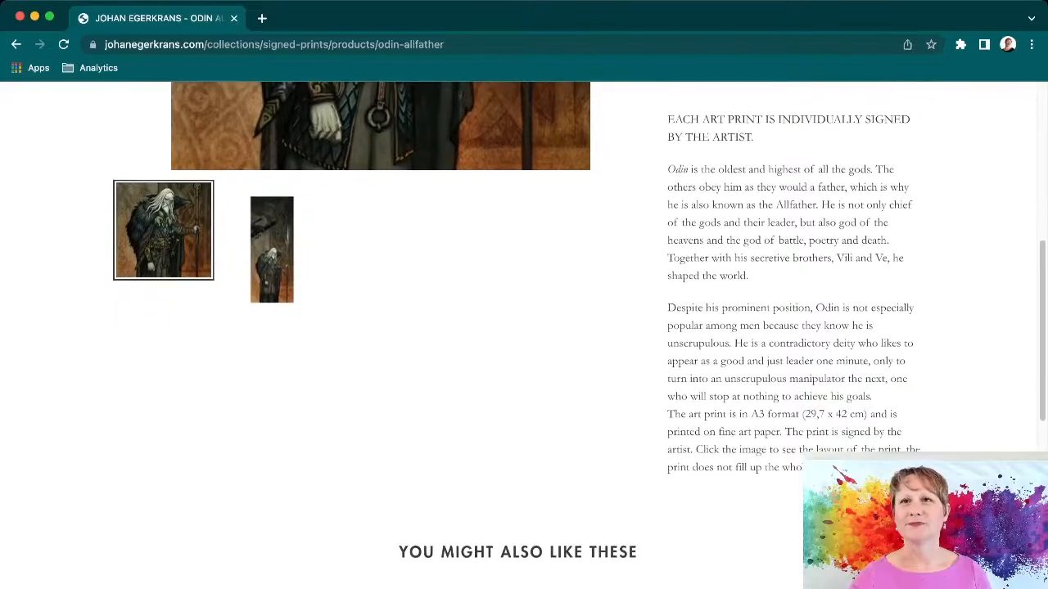
scroll(down, 3)
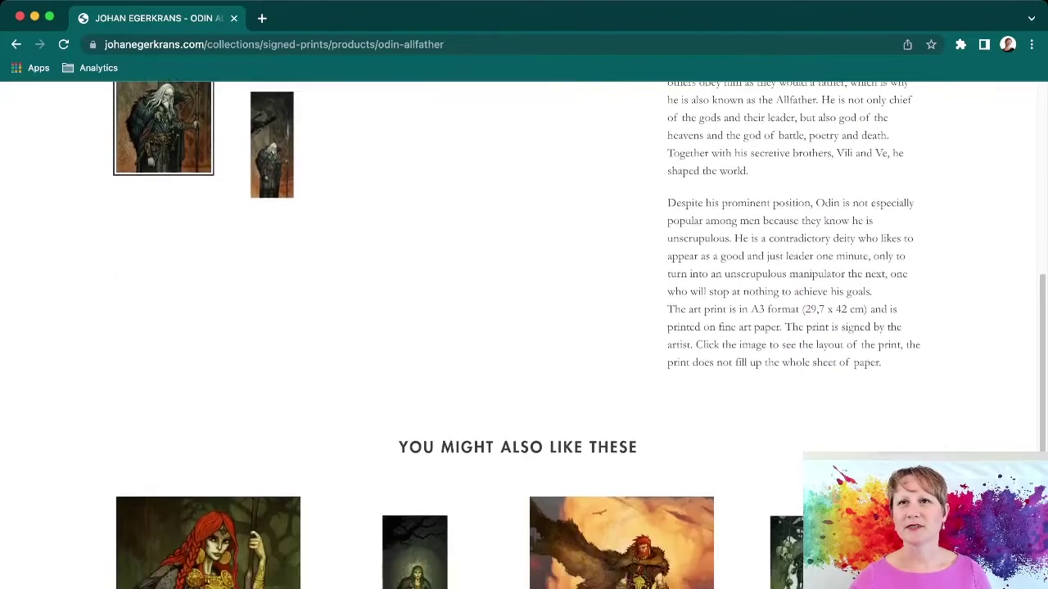
scroll(up, 3)
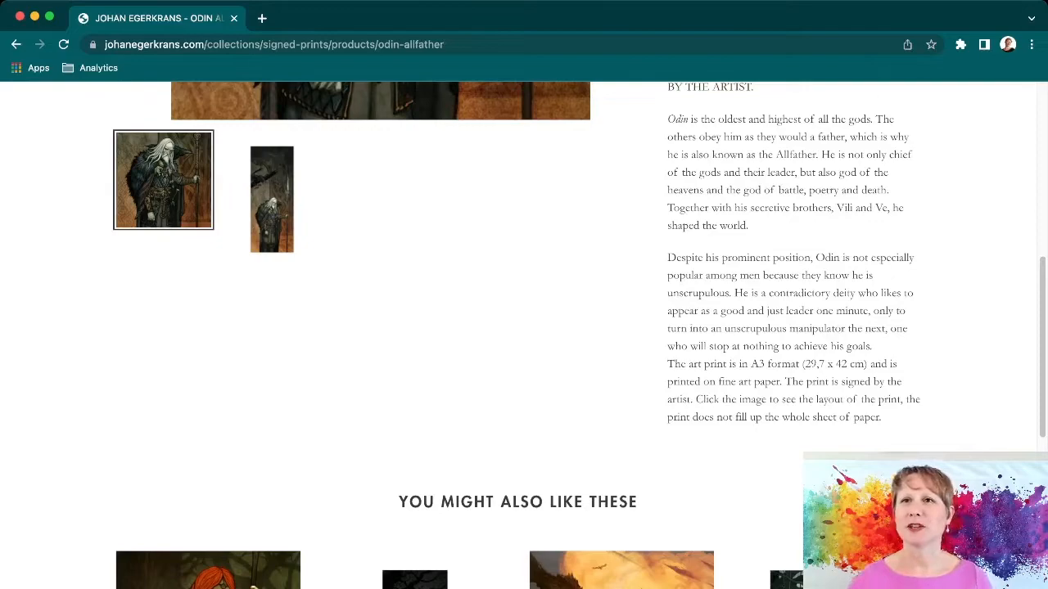
scroll(down, 3)
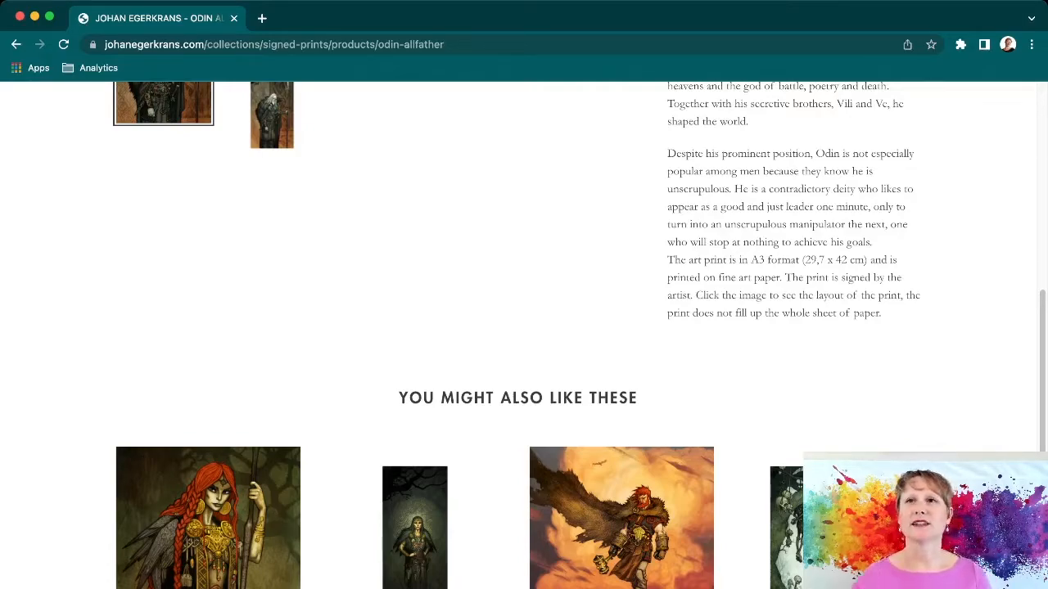
scroll(up, 3)
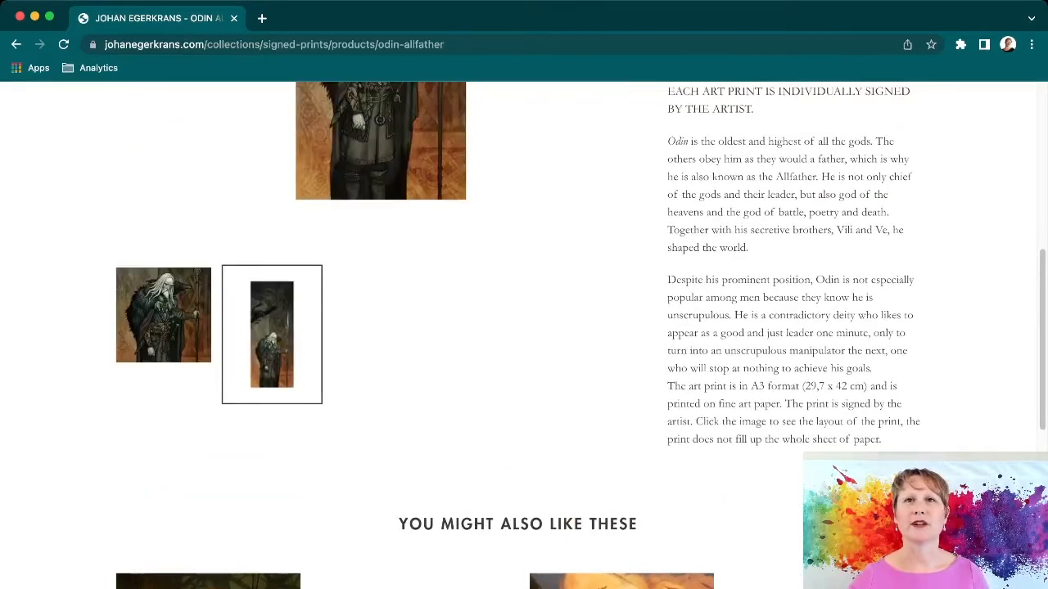
Return to Signed Prints and browse down to Yuki-Onna, Gårdstomten, Angerboda and Frigg.
scroll(up, 3)
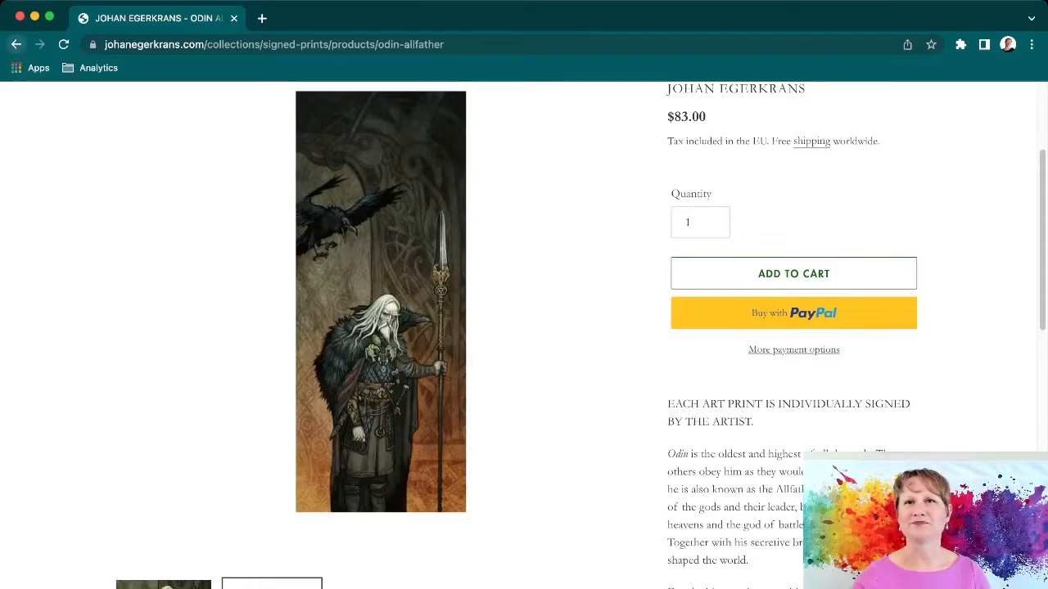
click(17, 45)
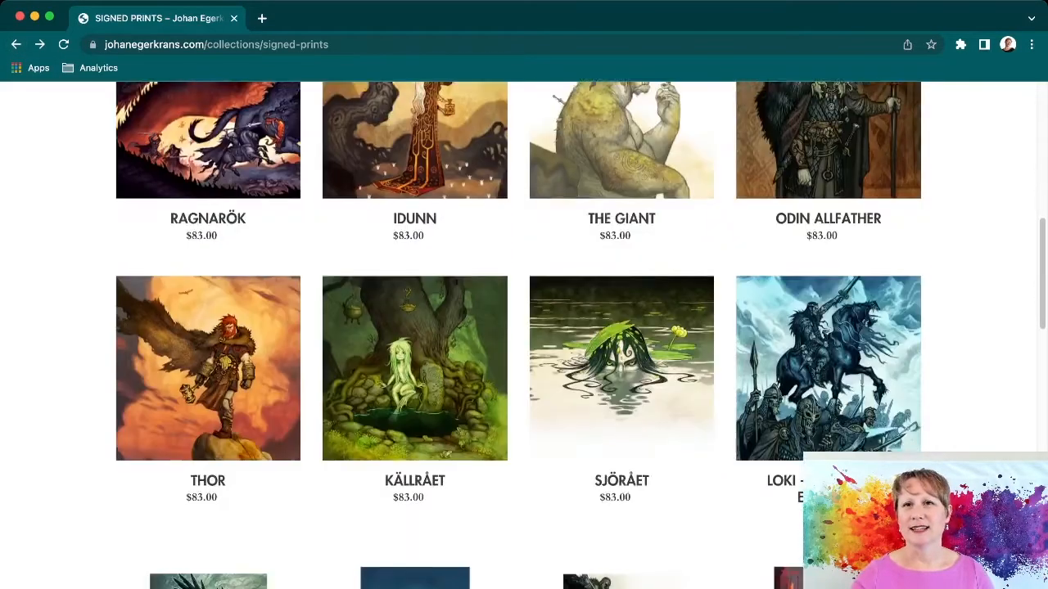
scroll(down, 3)
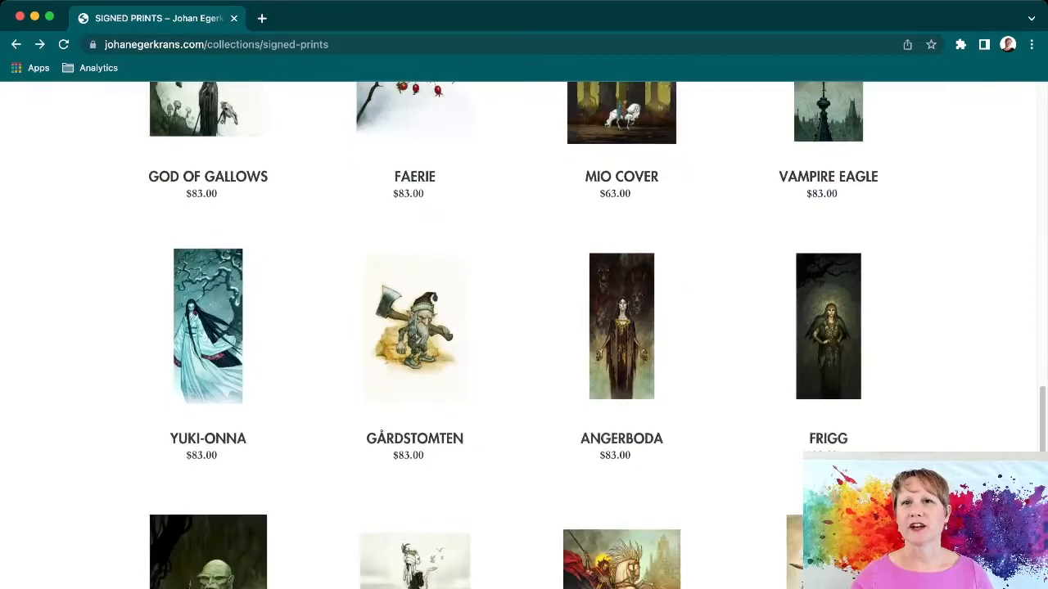
Open the Saint George print and scroll through its description.
click(621, 559)
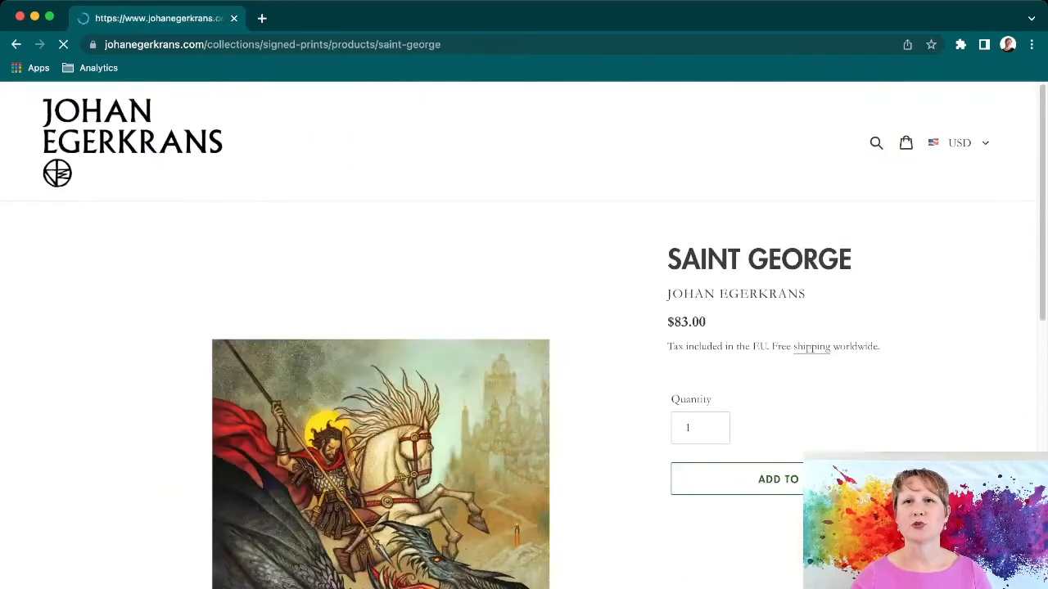
scroll(down, 3)
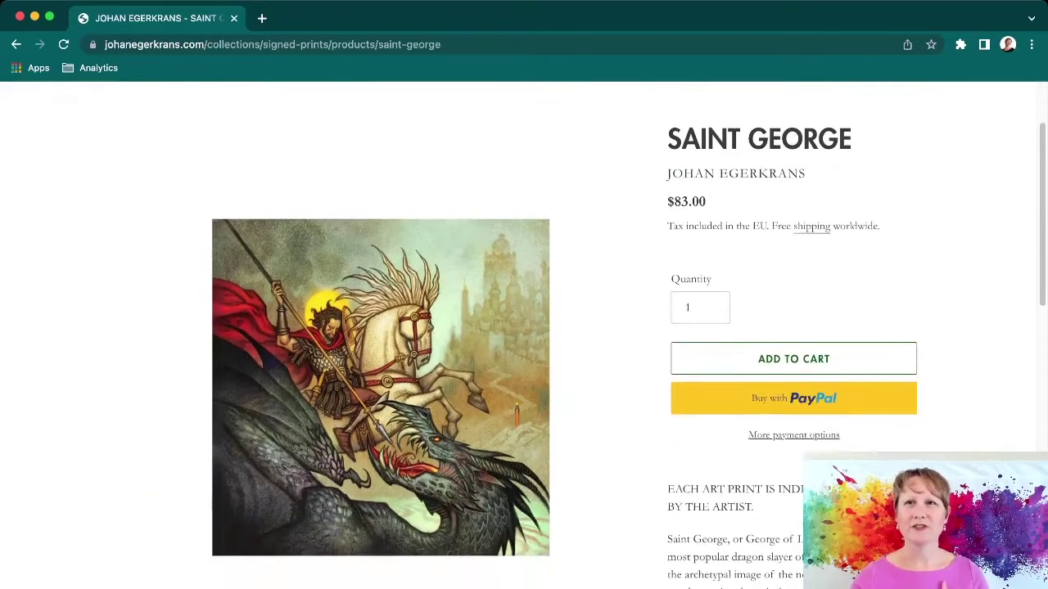
scroll(down, 3)
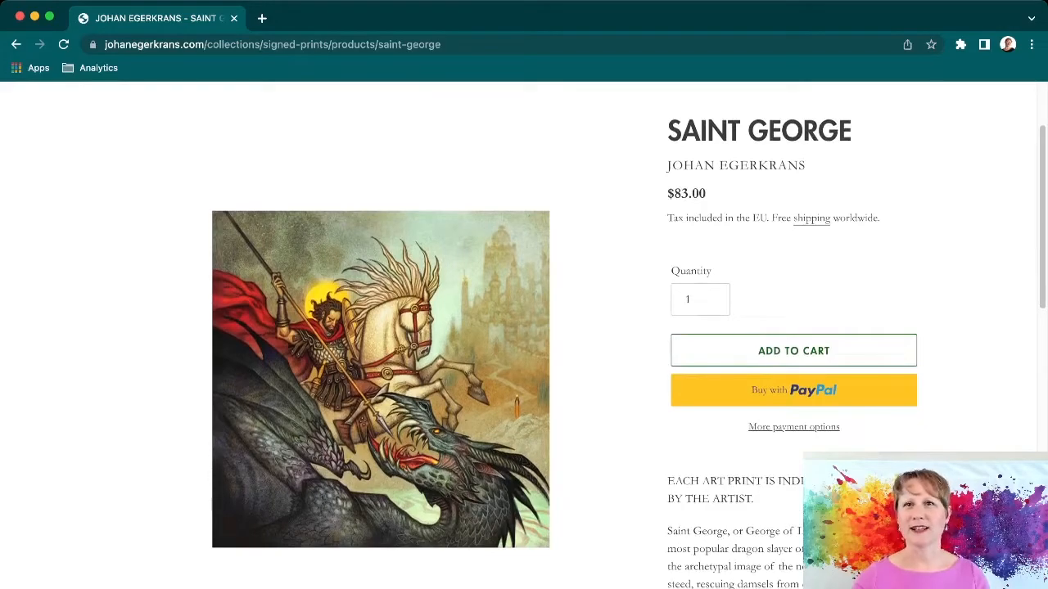
scroll(down, 3)
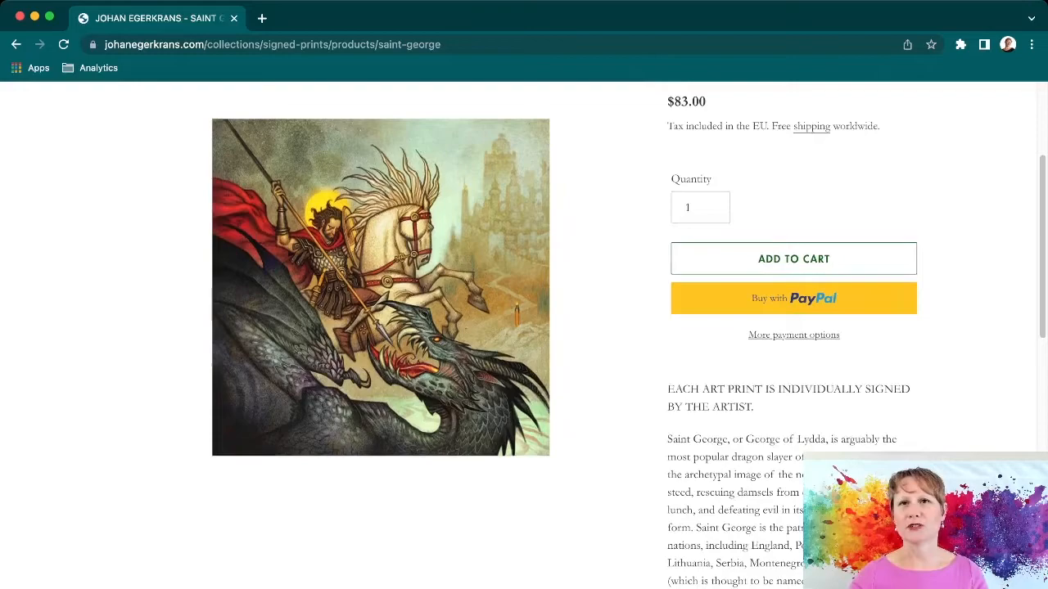
scroll(down, 3)
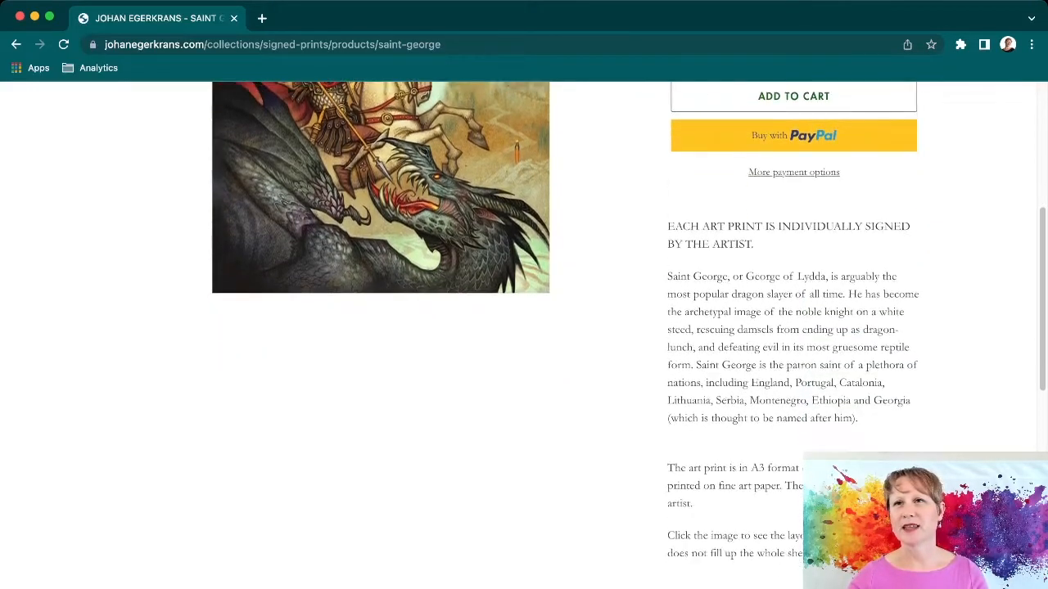
scroll(down, 3)
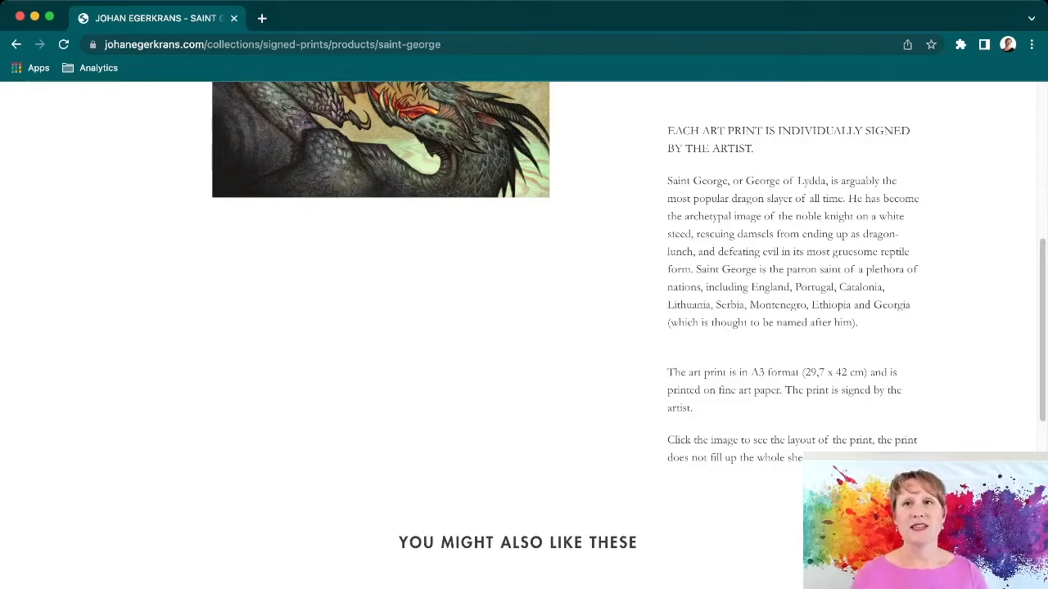
Open The Undead - Signed Book & Print product page.
scroll(up, 3)
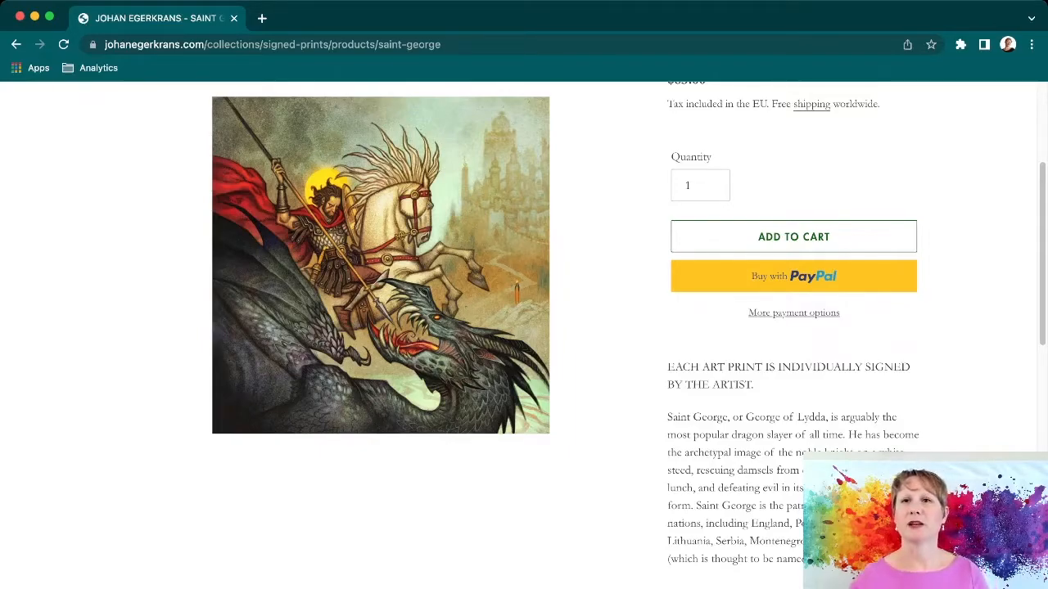
scroll(down, 3)
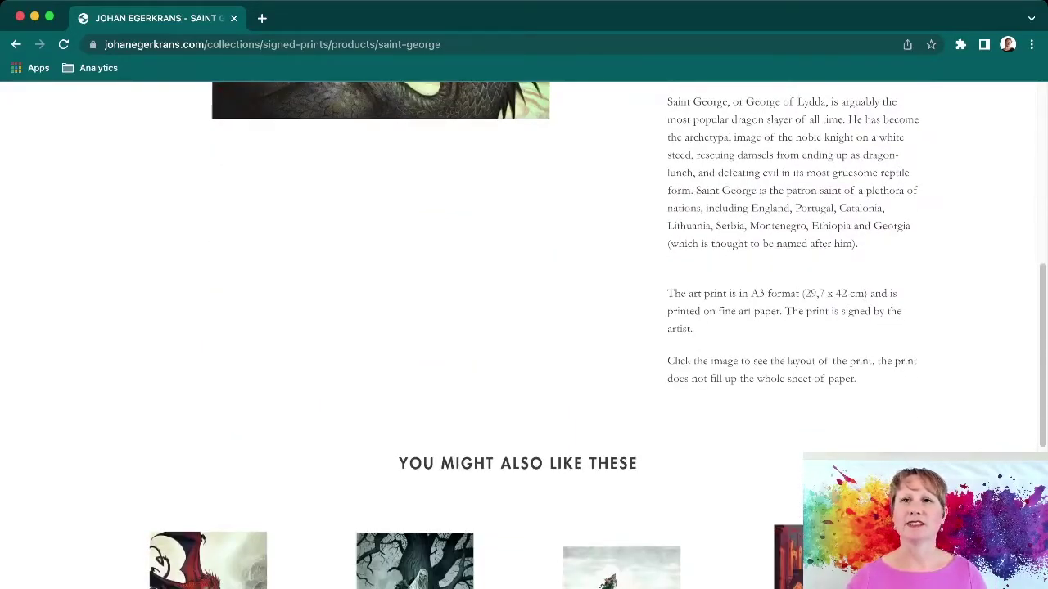
scroll(up, 3)
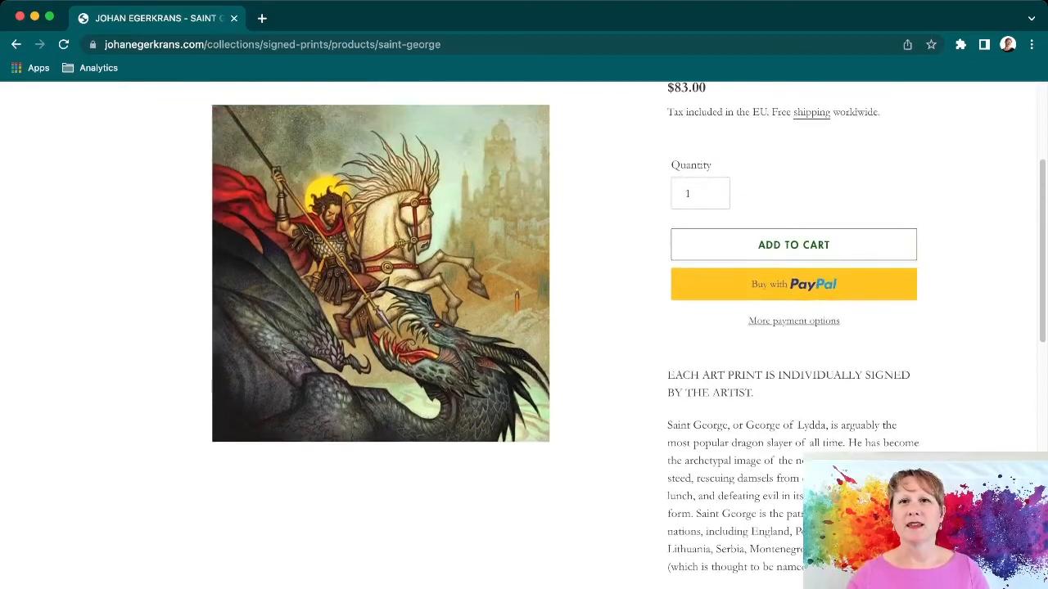
scroll(up, 3)
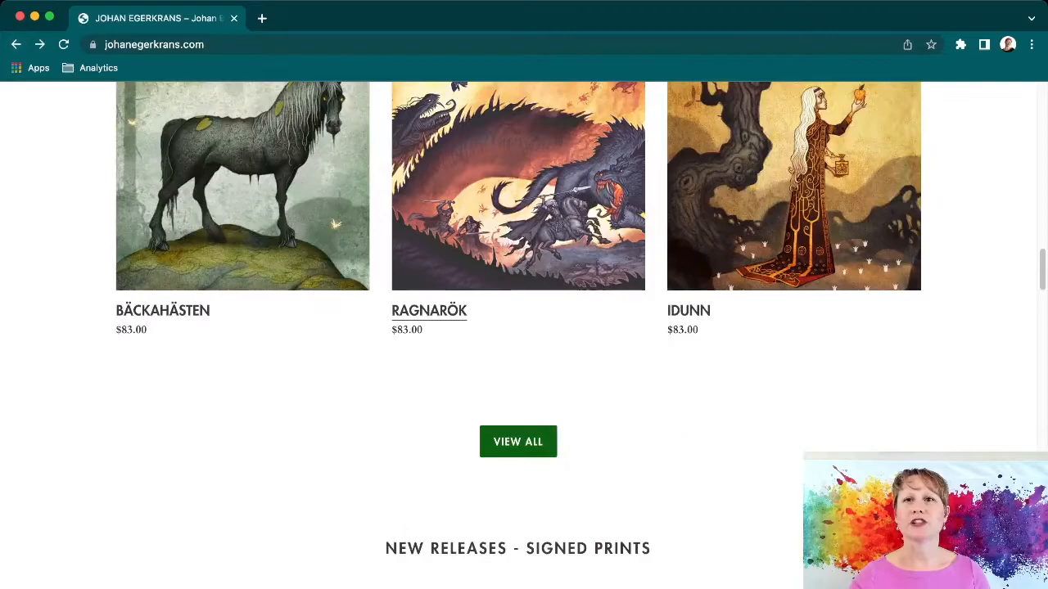
scroll(down, 3)
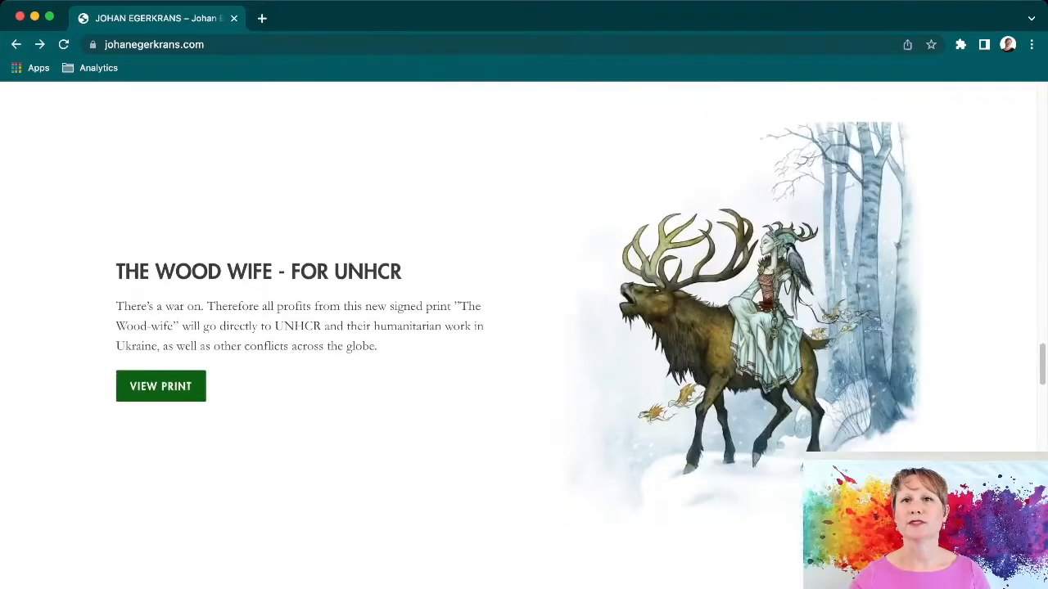
click(159, 386)
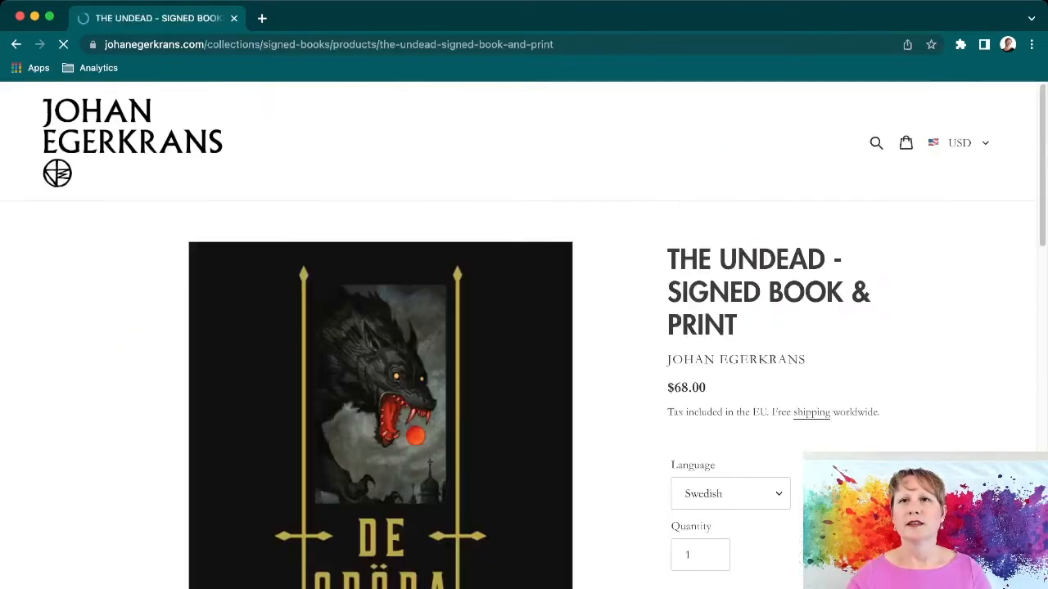
scroll(down, 3)
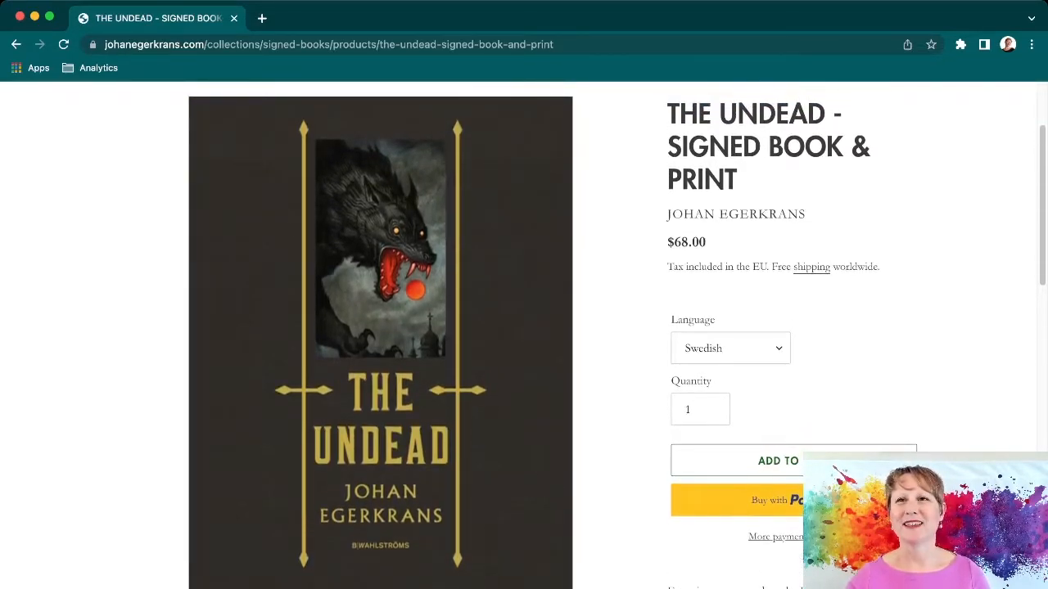
scroll(down, 3)
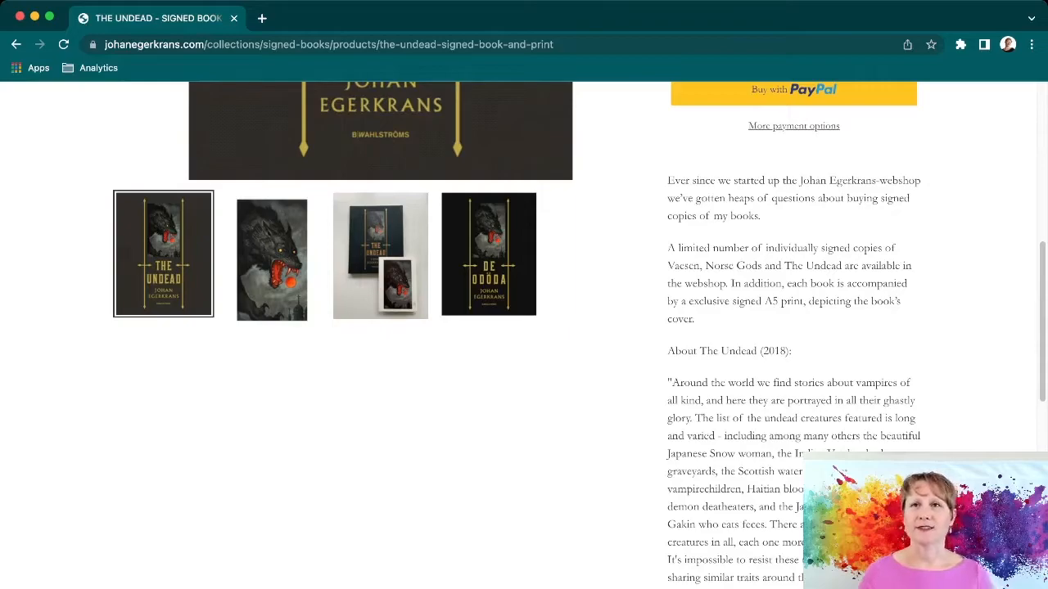
scroll(down, 3)
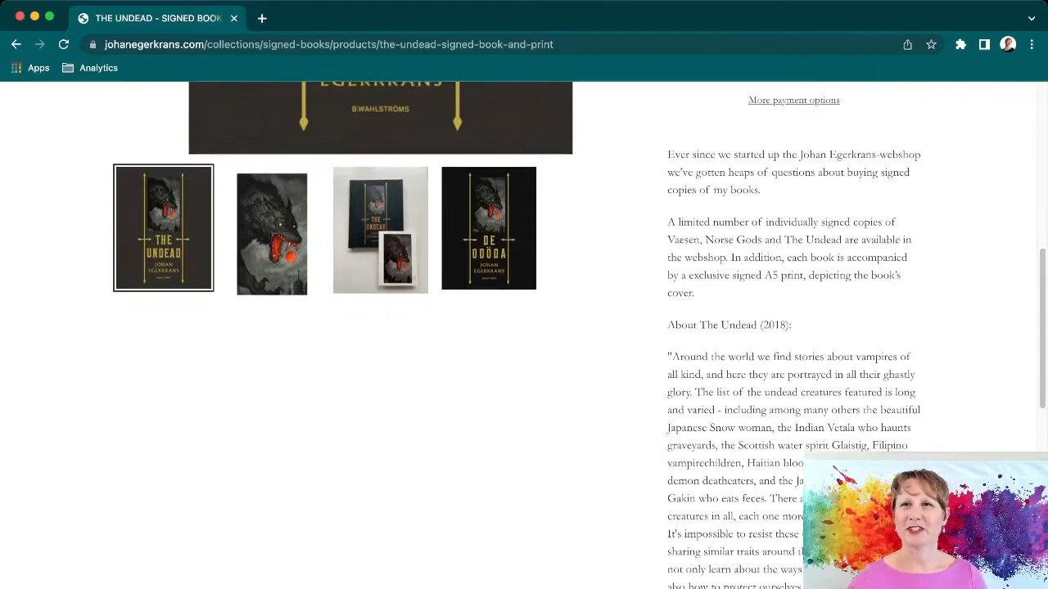
scroll(down, 3)
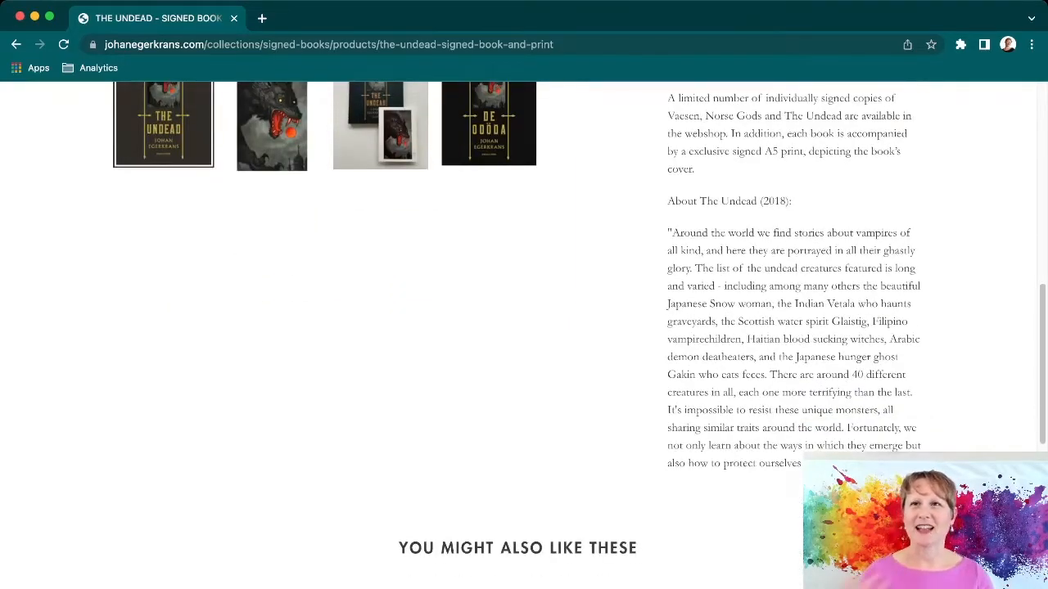
scroll(down, 3)
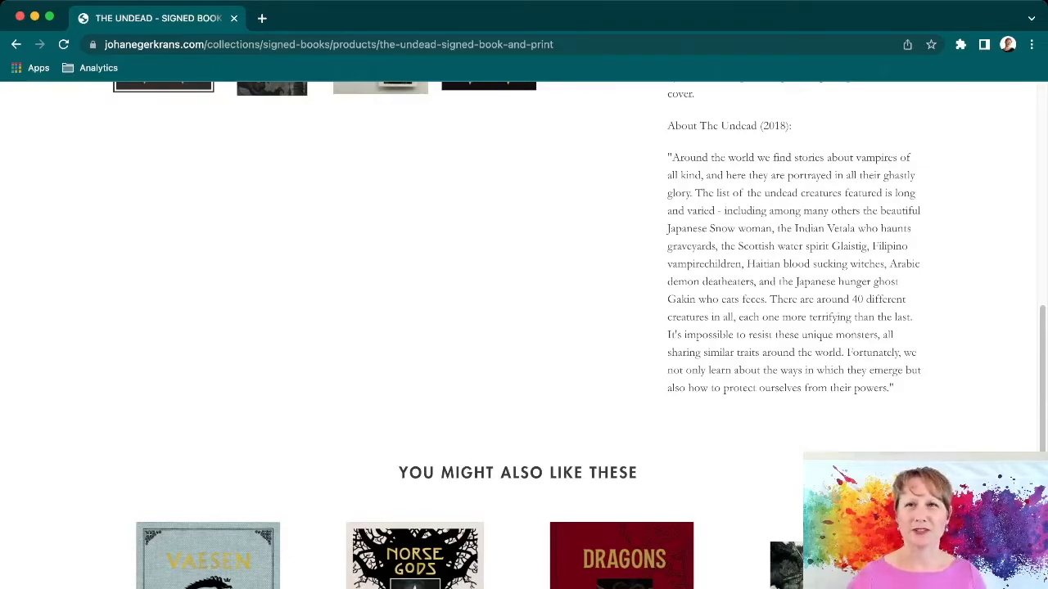
scroll(up, 3)
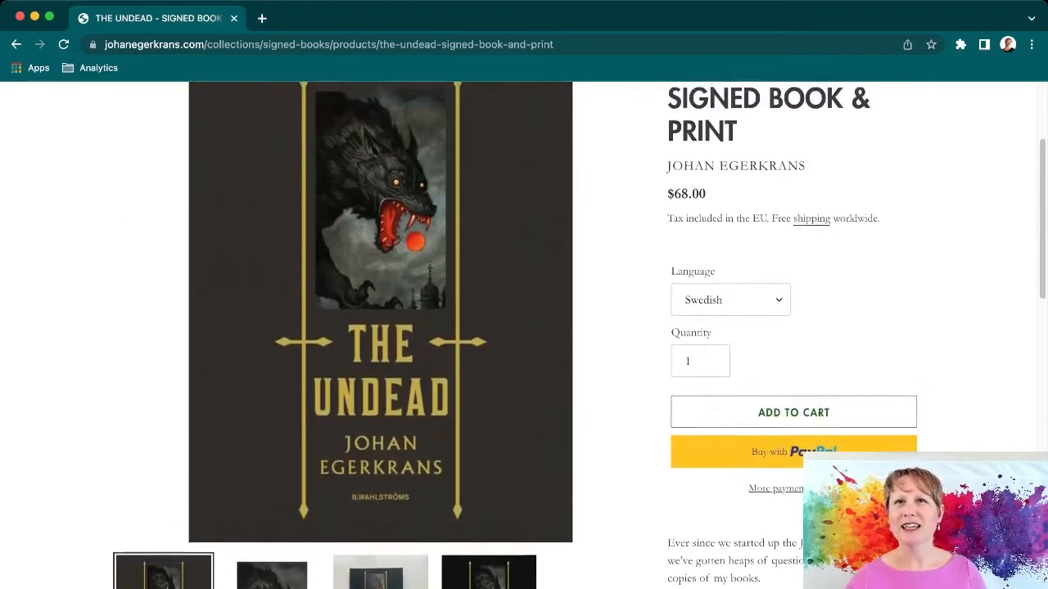
scroll(up, 3)
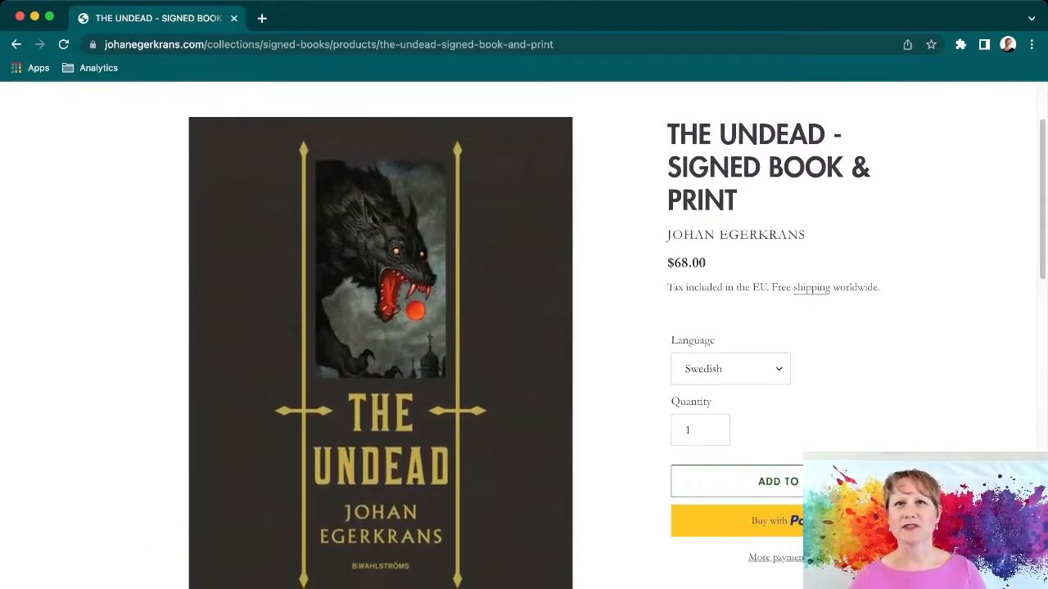